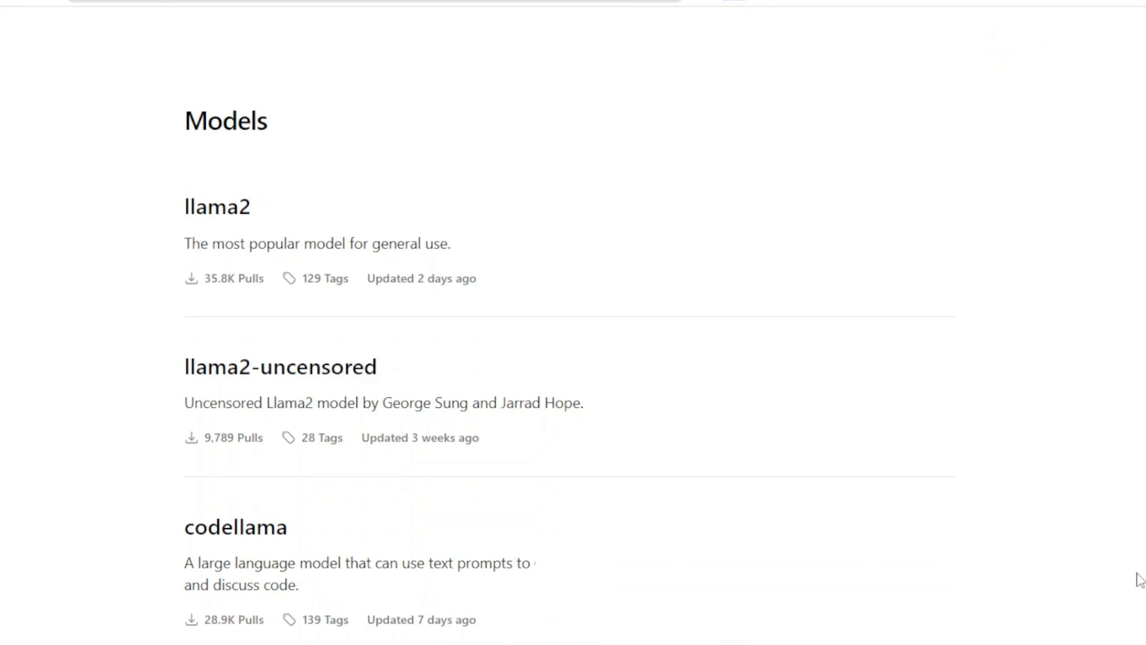
- Insert a blank line in basic.py separating the imports from the llama2 llm setup
scroll(down, 3)
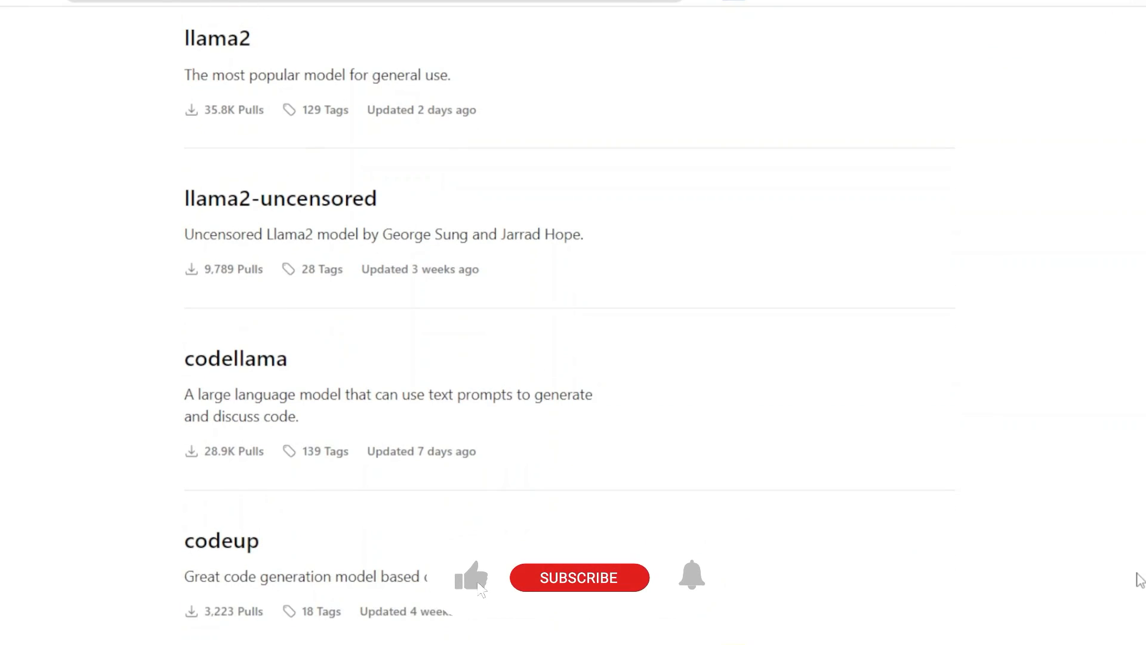
click(578, 578)
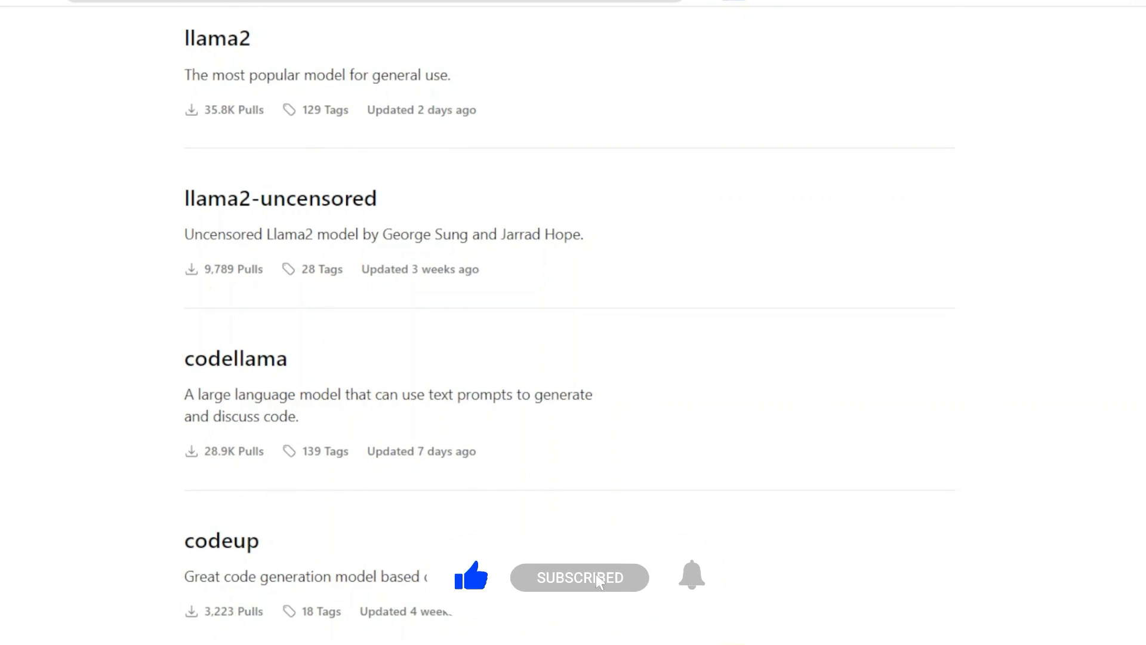
click(691, 576)
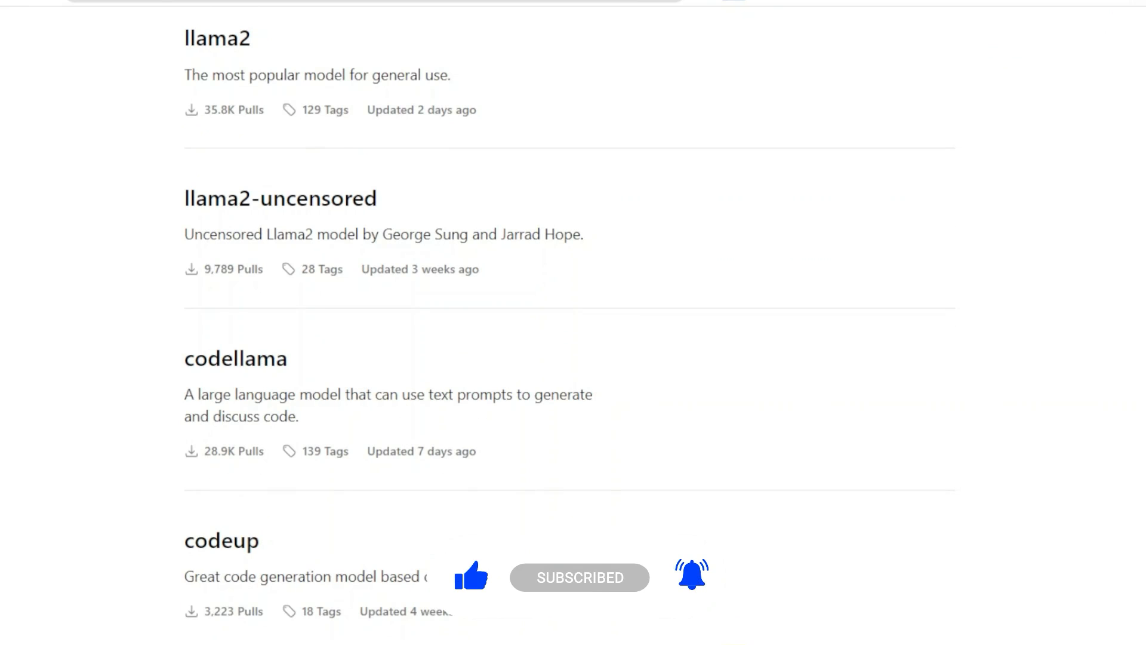
scroll(up, 3)
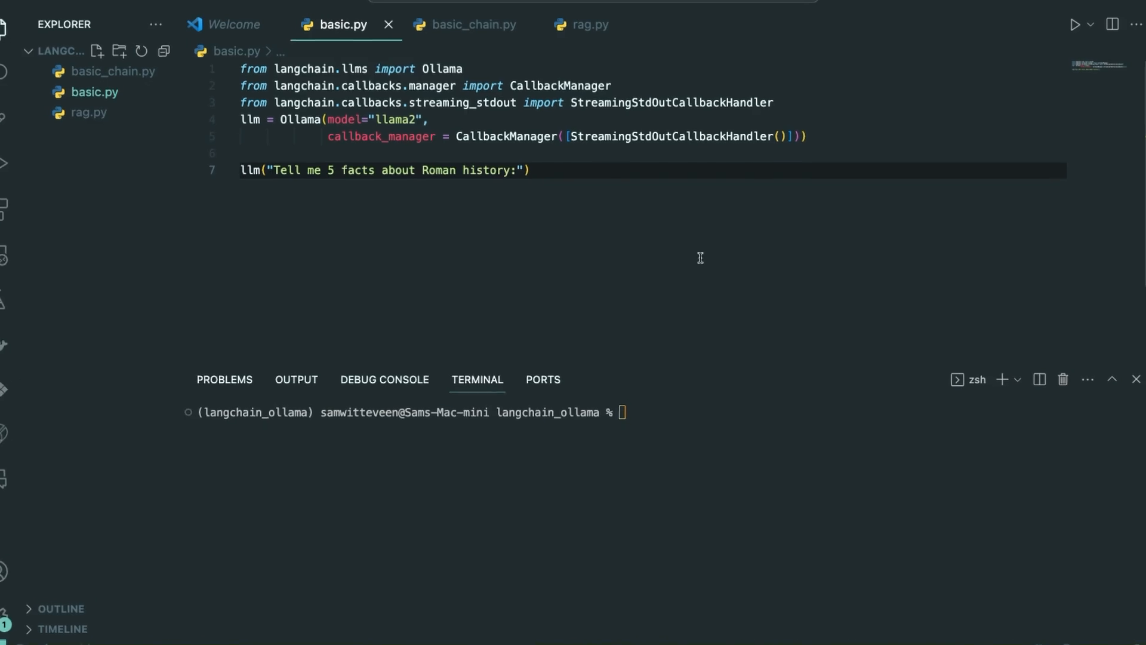
click(4, 24)
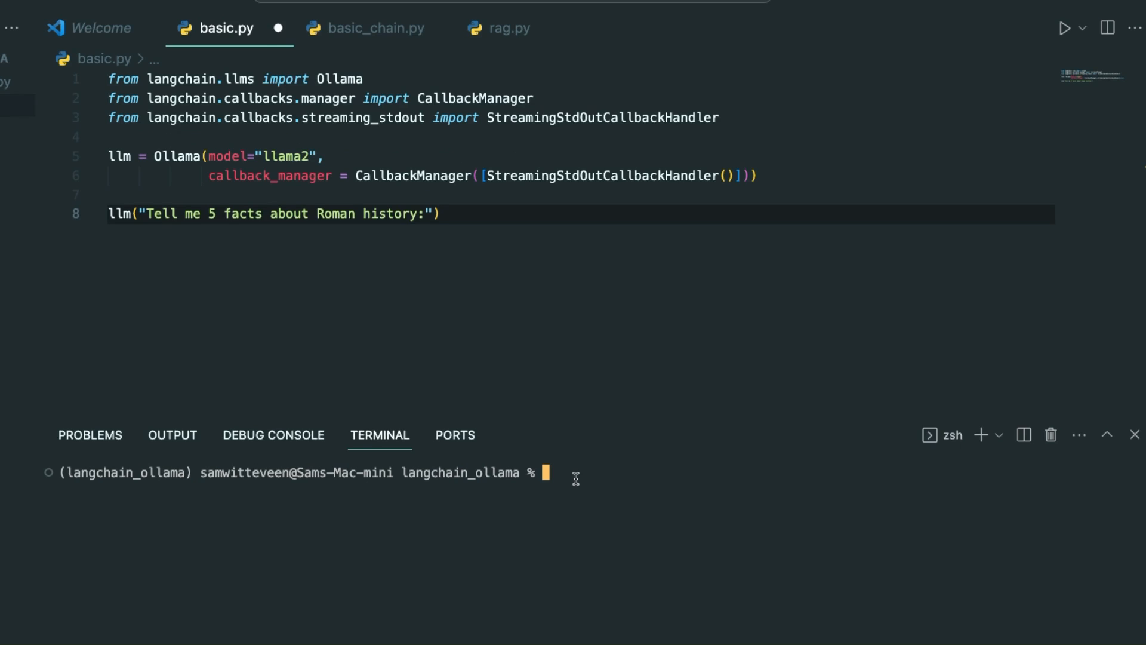
- Run 'ollama list' to show installed models including llama2:latest and llama2:13b
text(o)
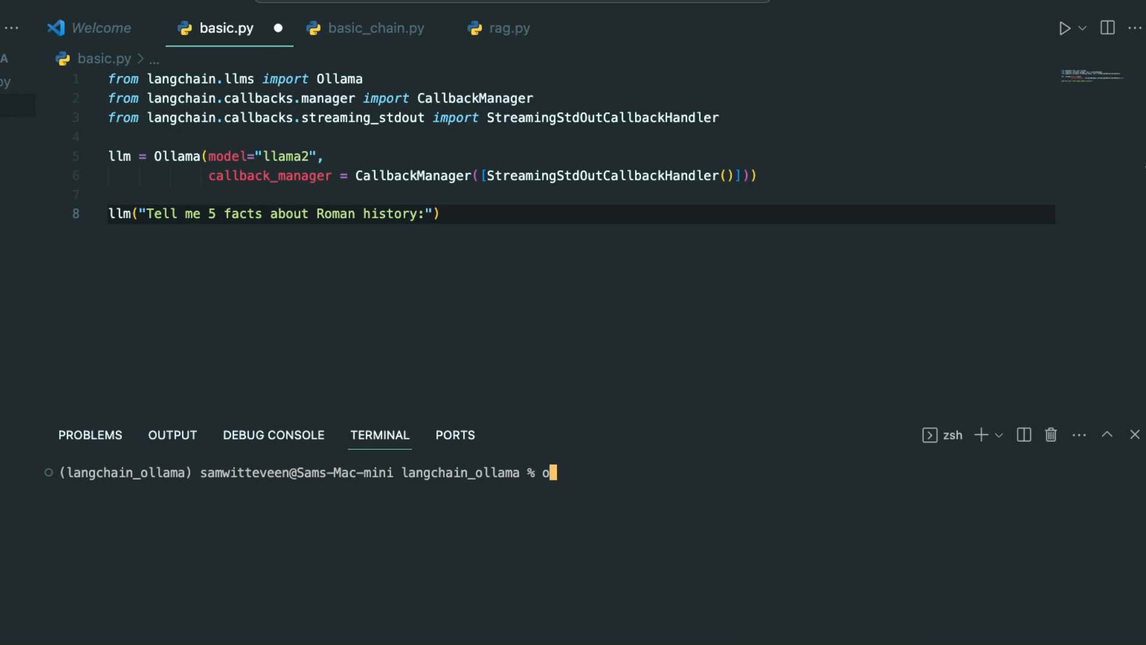
text(llama list)
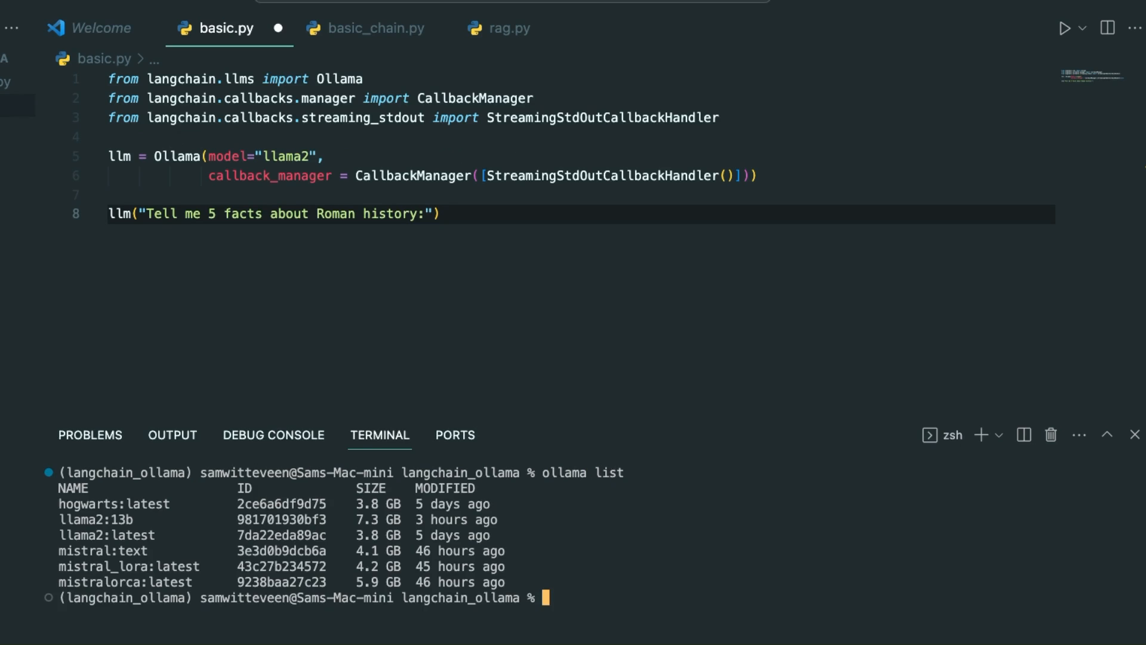
mouse_move(358, 394)
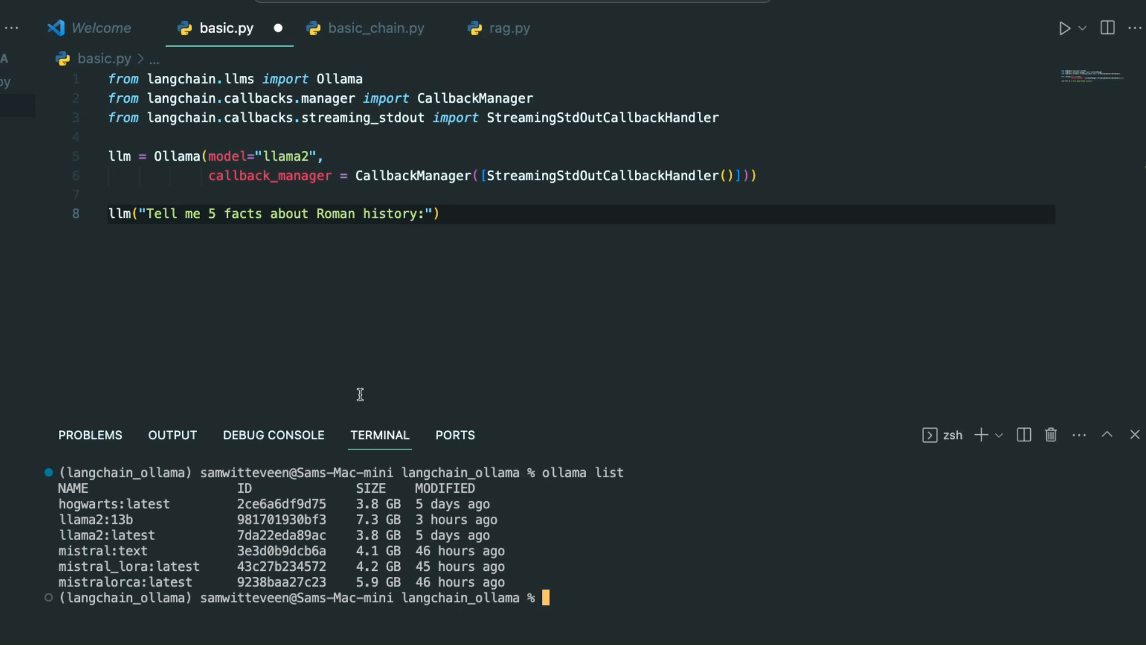
mouse_move(100, 509)
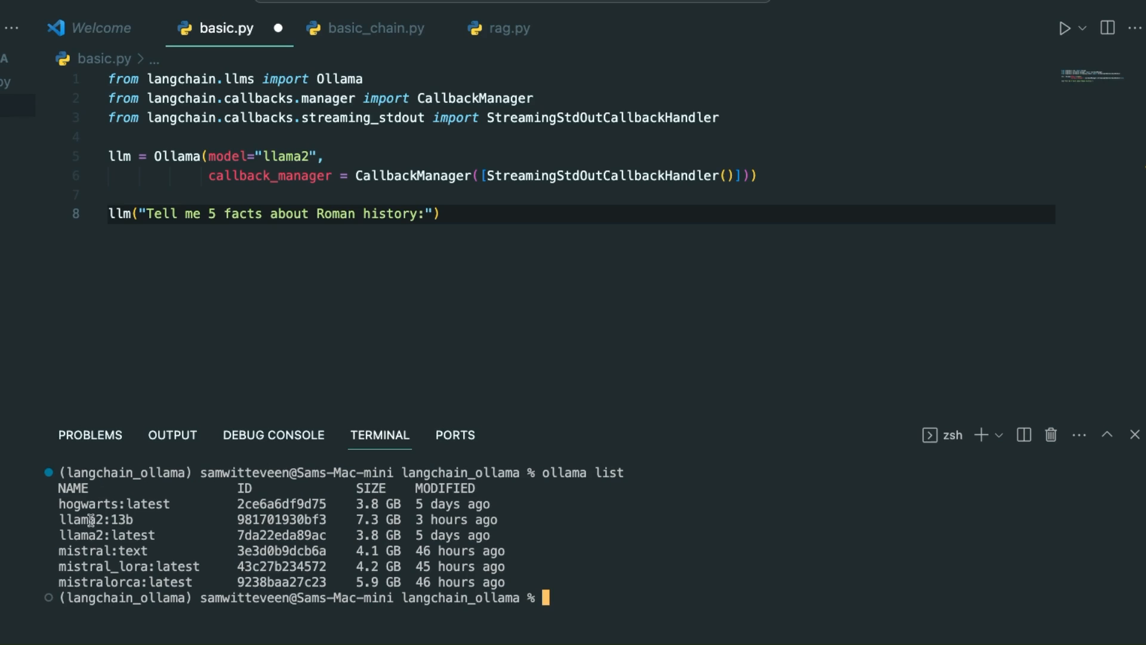
mouse_move(342, 528)
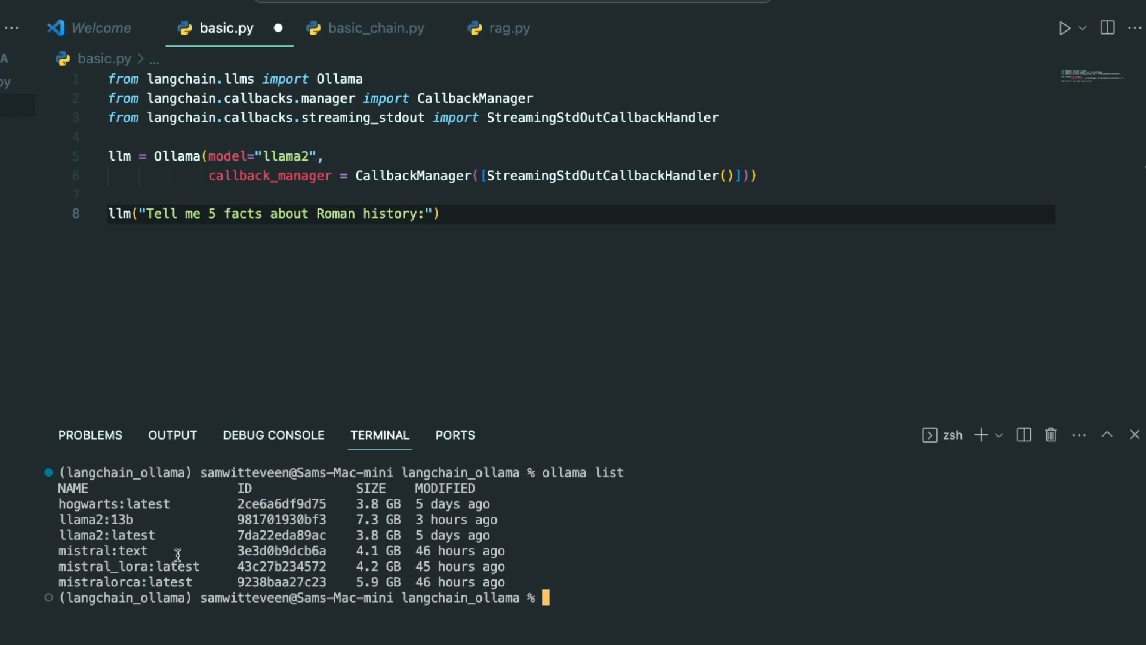
mouse_move(644, 596)
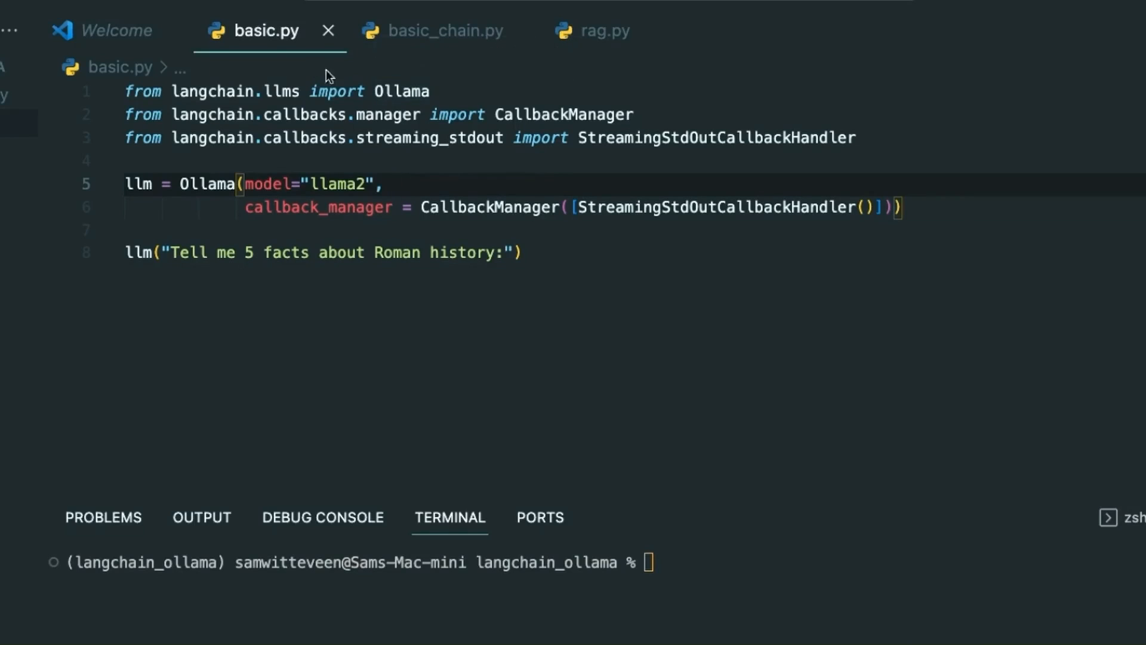
- Save basic.py and clear the model listing from the integrated terminal
click(393, 183)
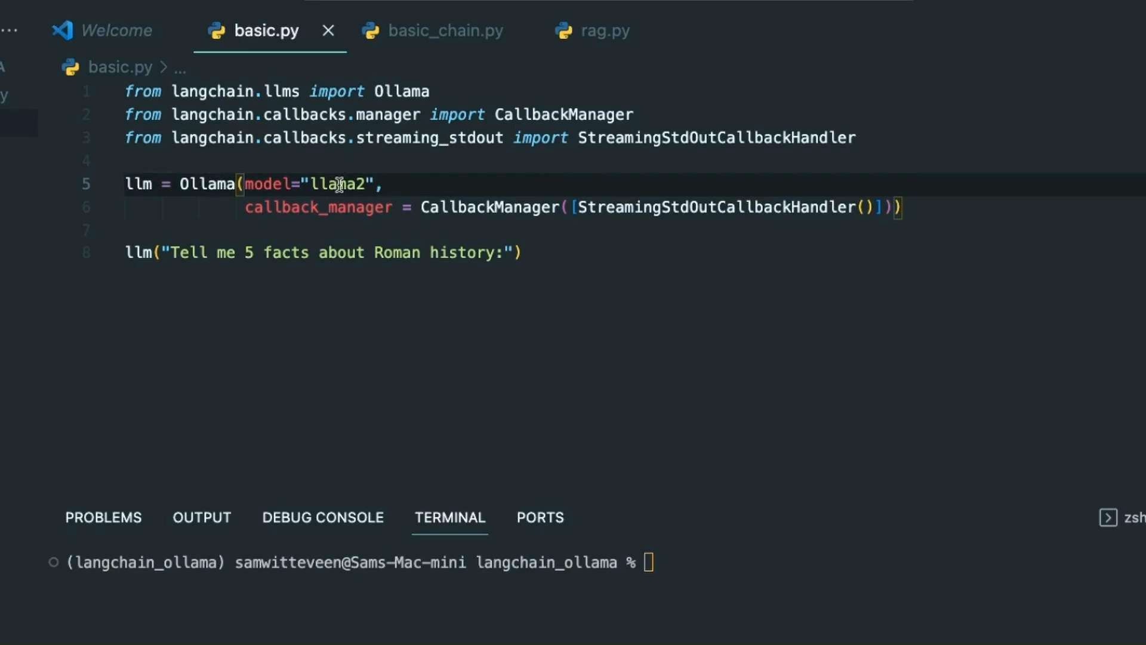
mouse_move(857, 263)
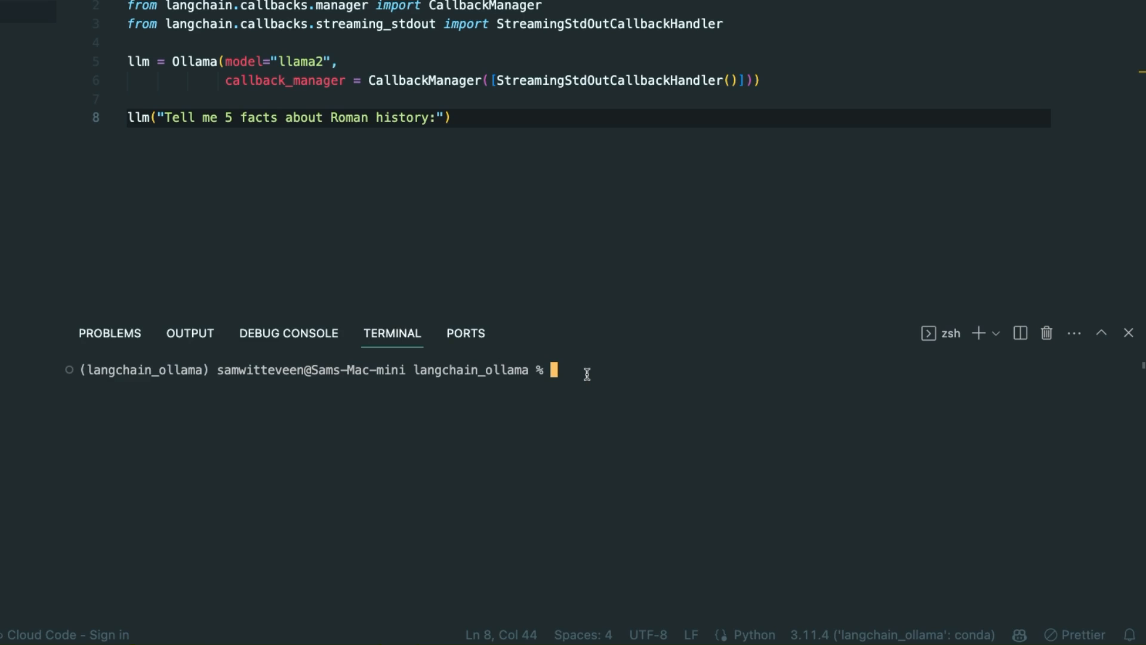
- Run 'python basic.py' so llama2 streams five facts about Roman history
text(python basic.py)
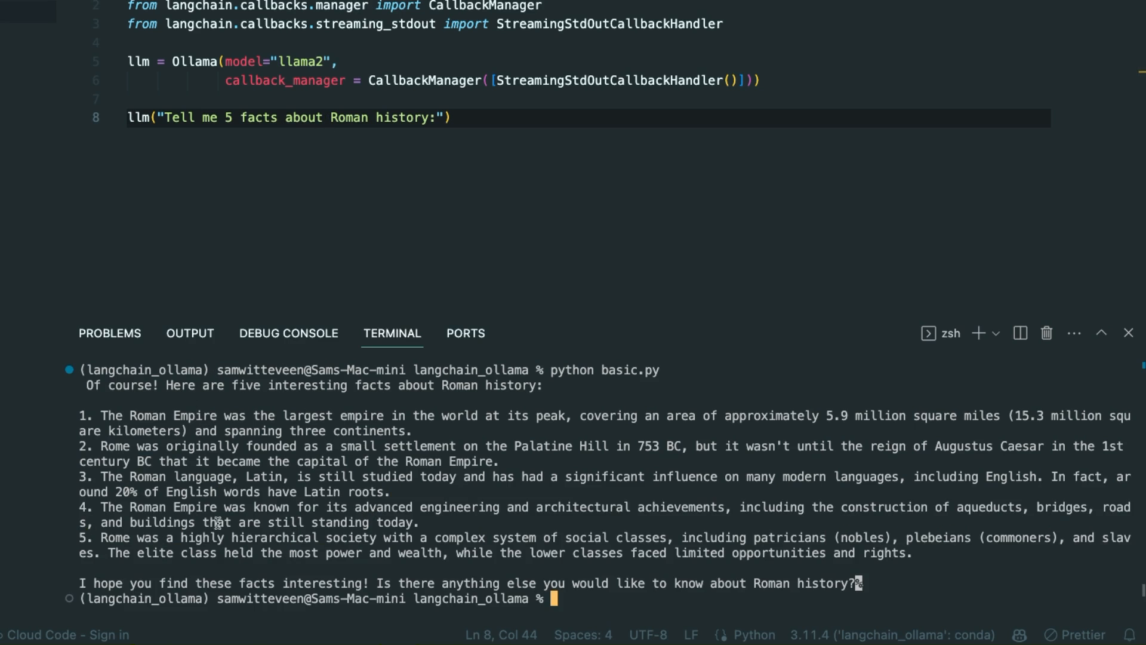
mouse_move(157, 235)
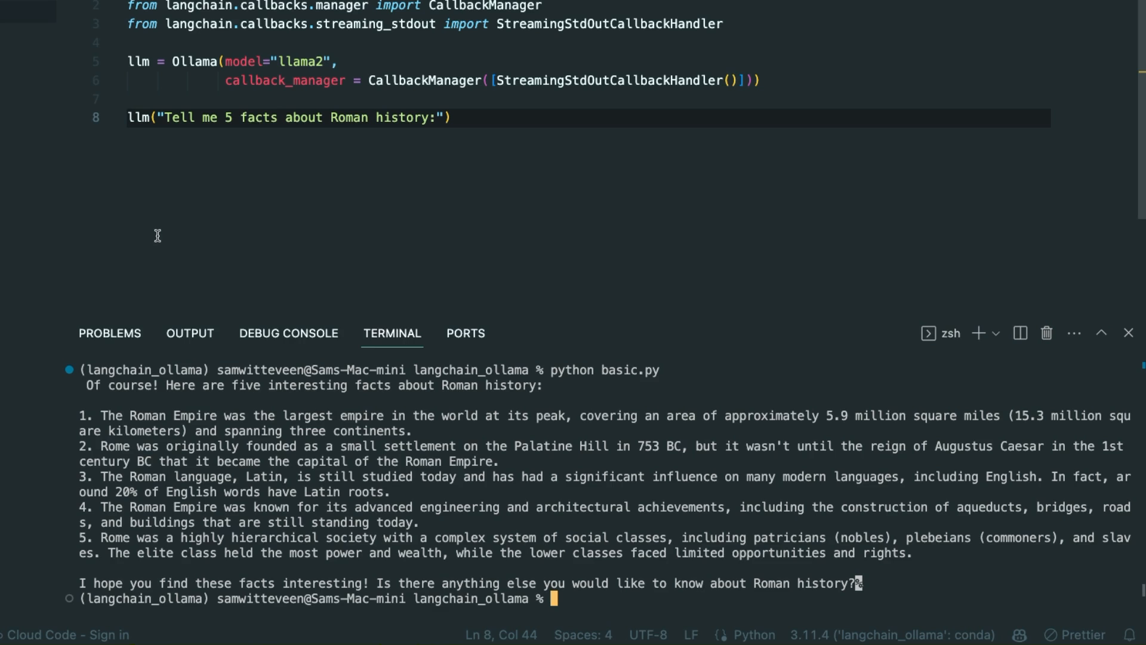
mouse_move(212, 172)
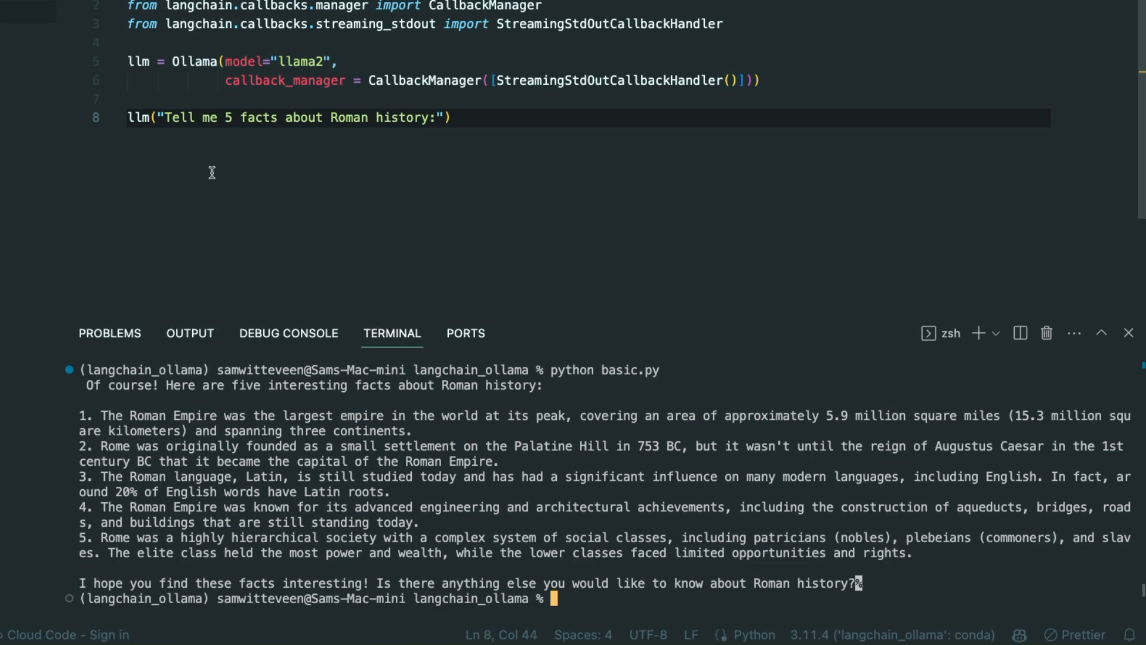
- Add a blank line after the imports in basic_chain.py and review its chain.run line
click(442, 31)
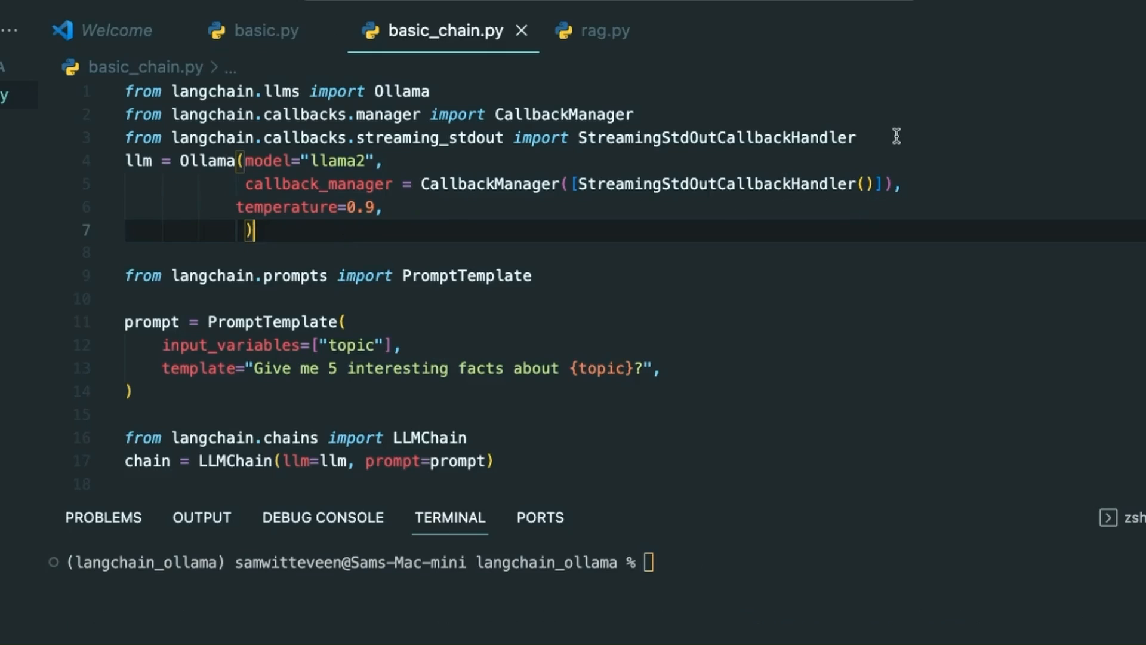
key(Enter)
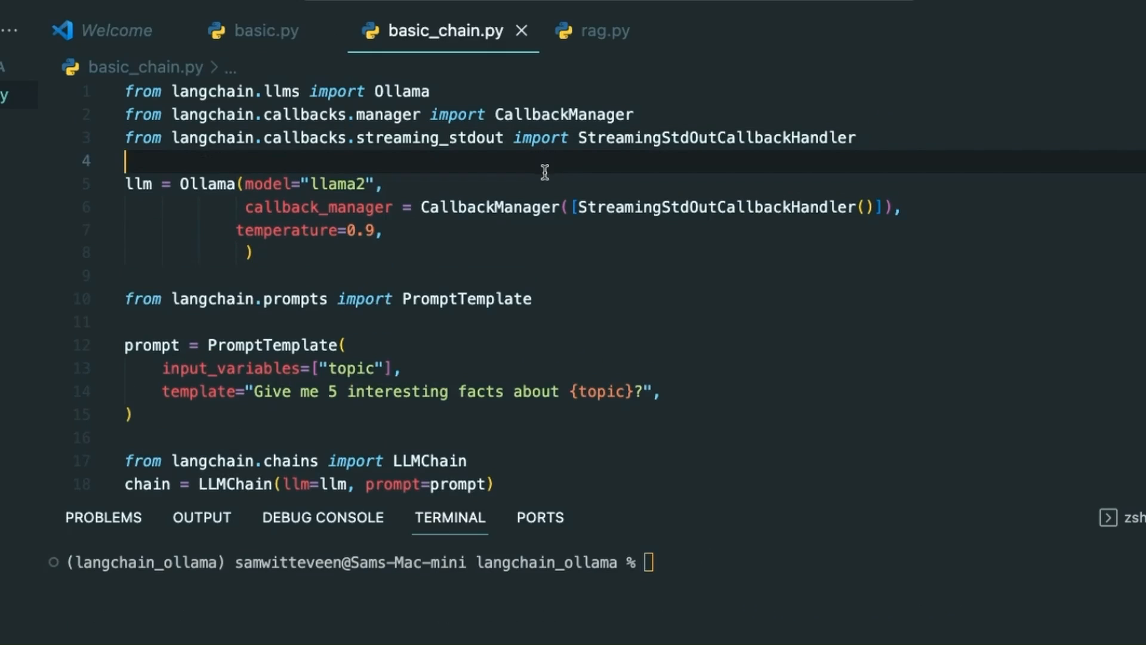
mouse_move(460, 277)
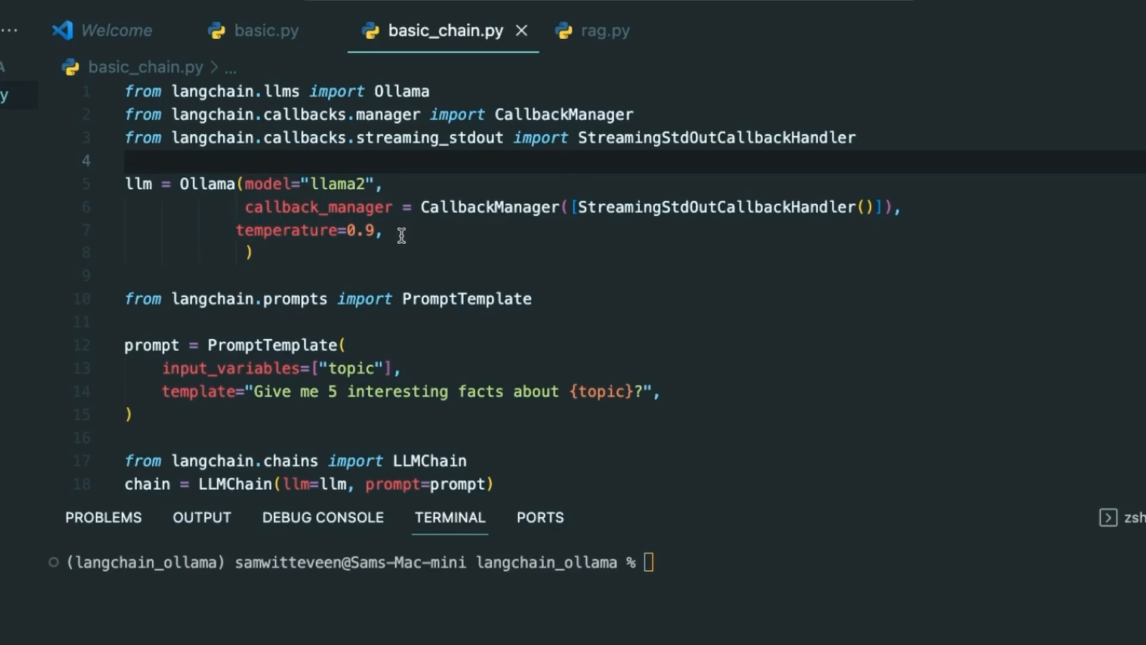
mouse_move(362, 259)
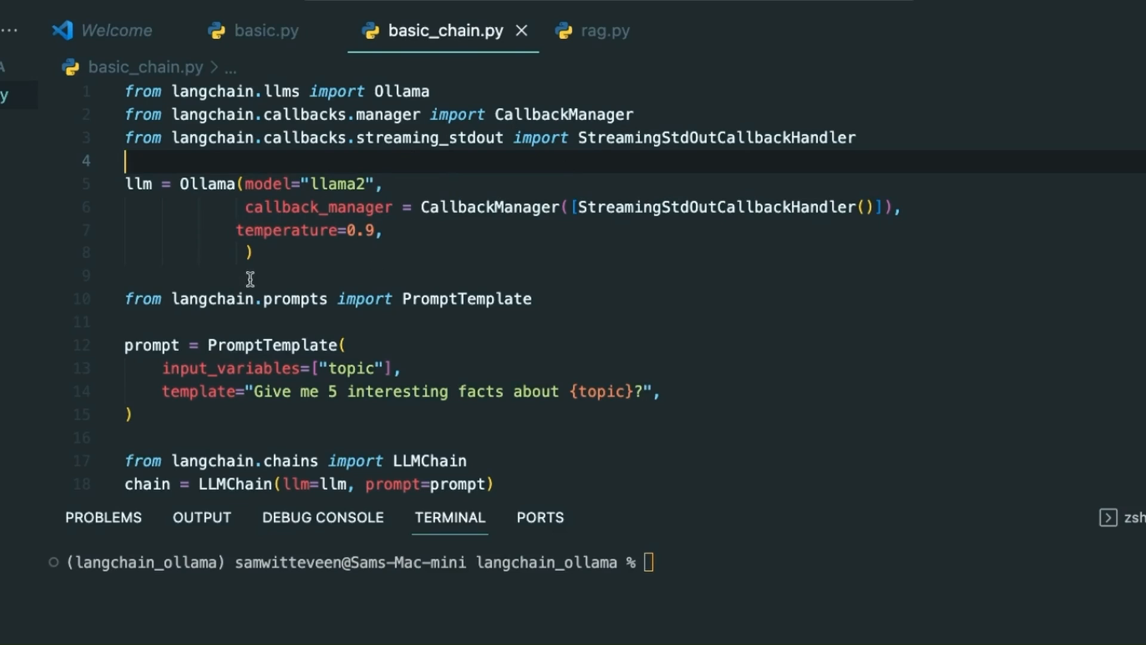
mouse_move(408, 289)
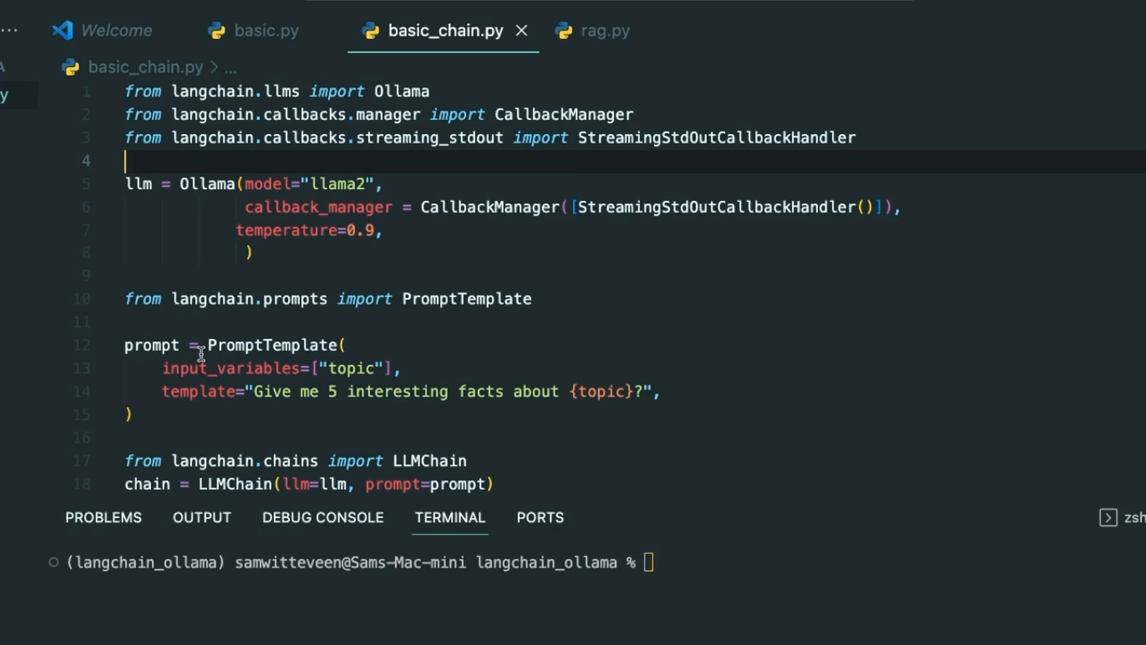
mouse_move(599, 386)
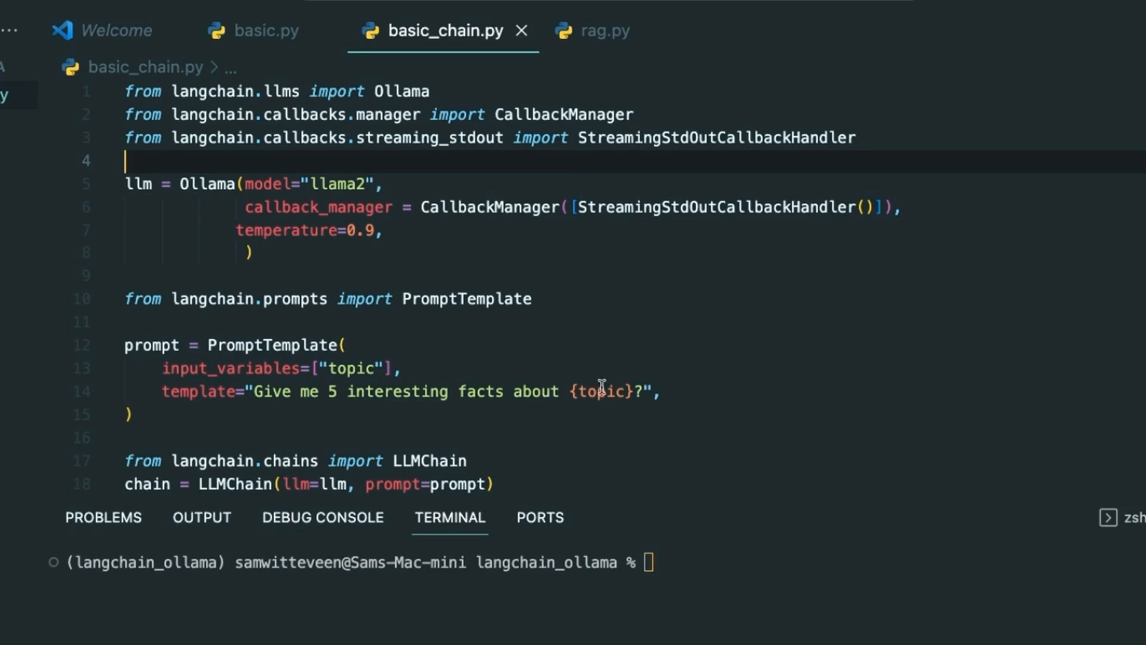
scroll(down, 3)
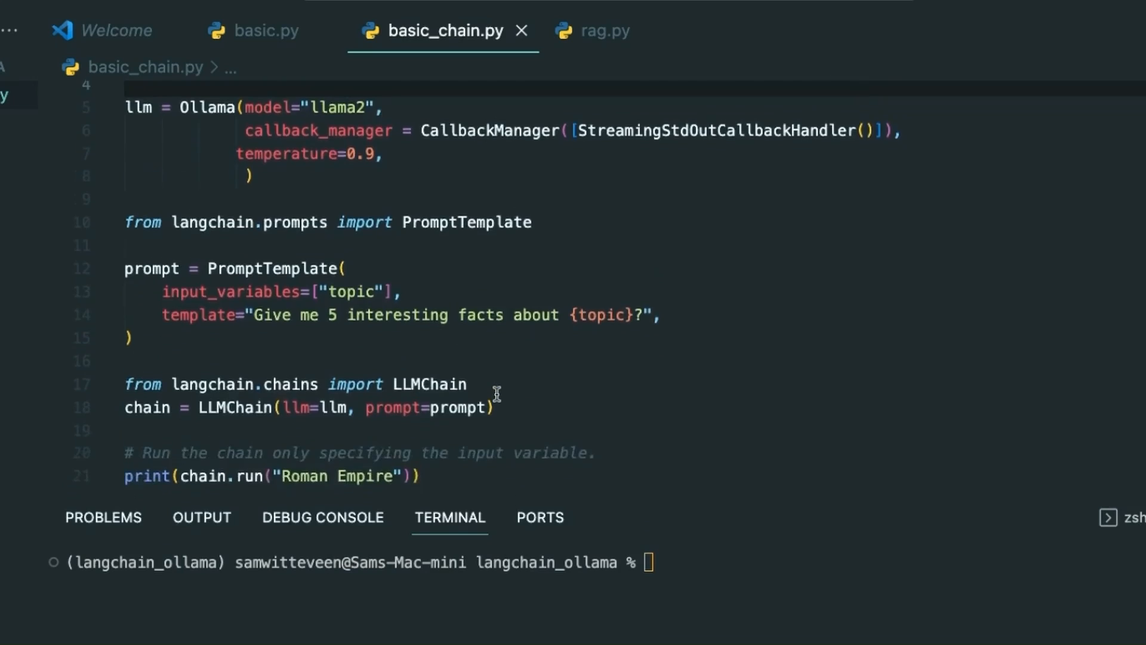
scroll(down, 3)
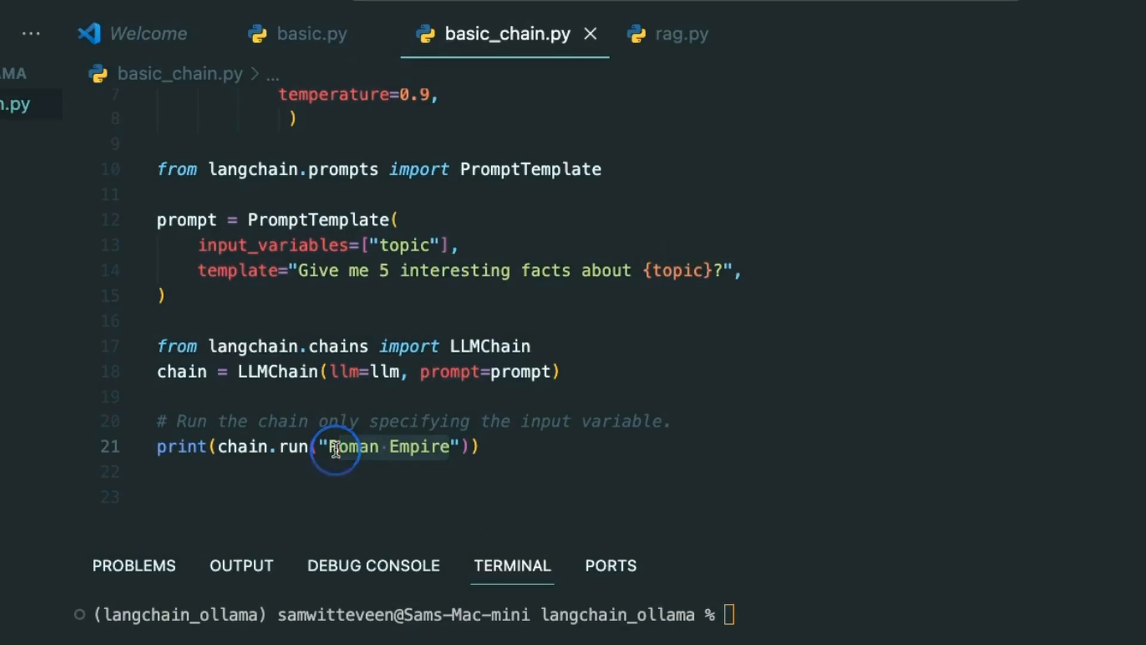
- Prepare 'python basic_chain.py' in the terminal for the chain asking about the moon
text("topic", "Roman history")
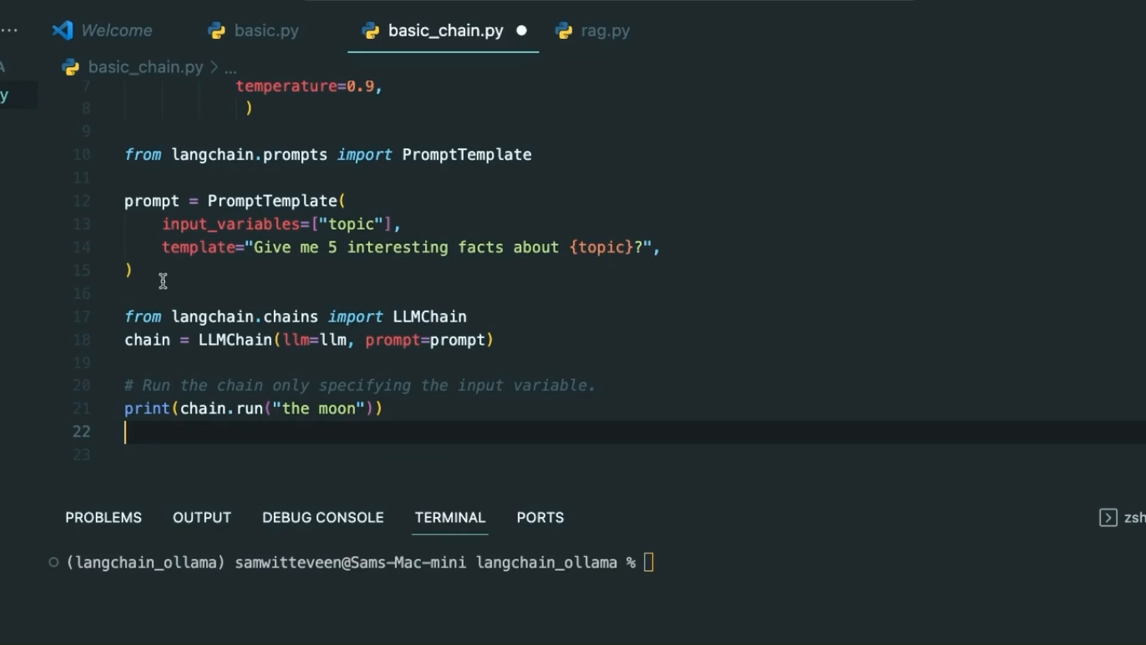
mouse_move(754, 408)
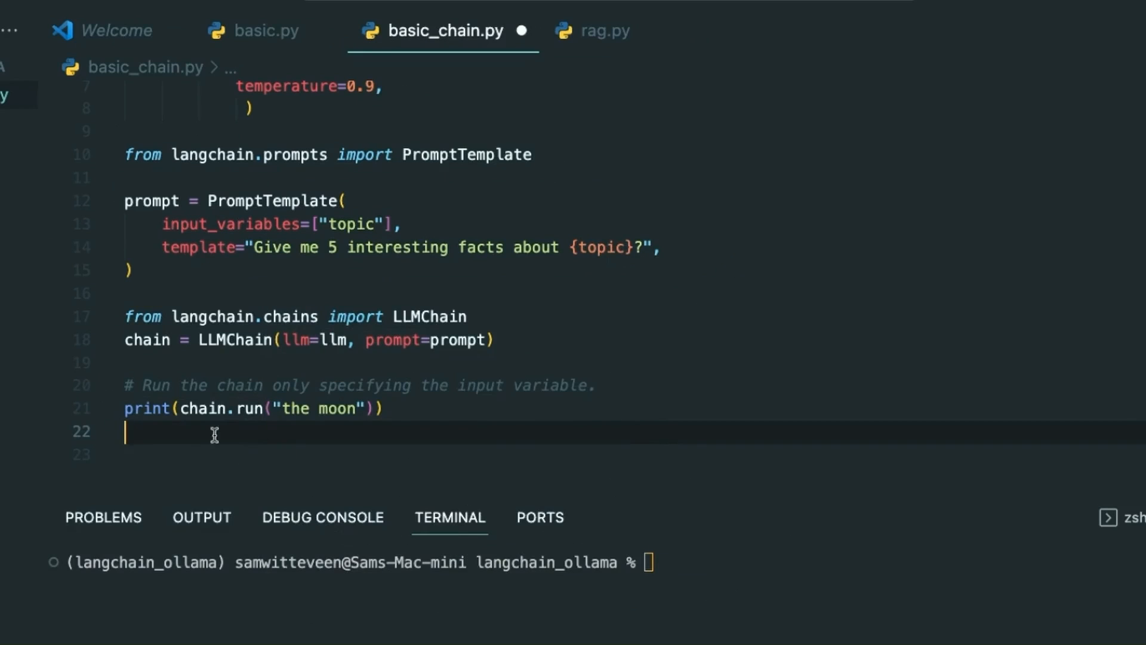
mouse_move(531, 368)
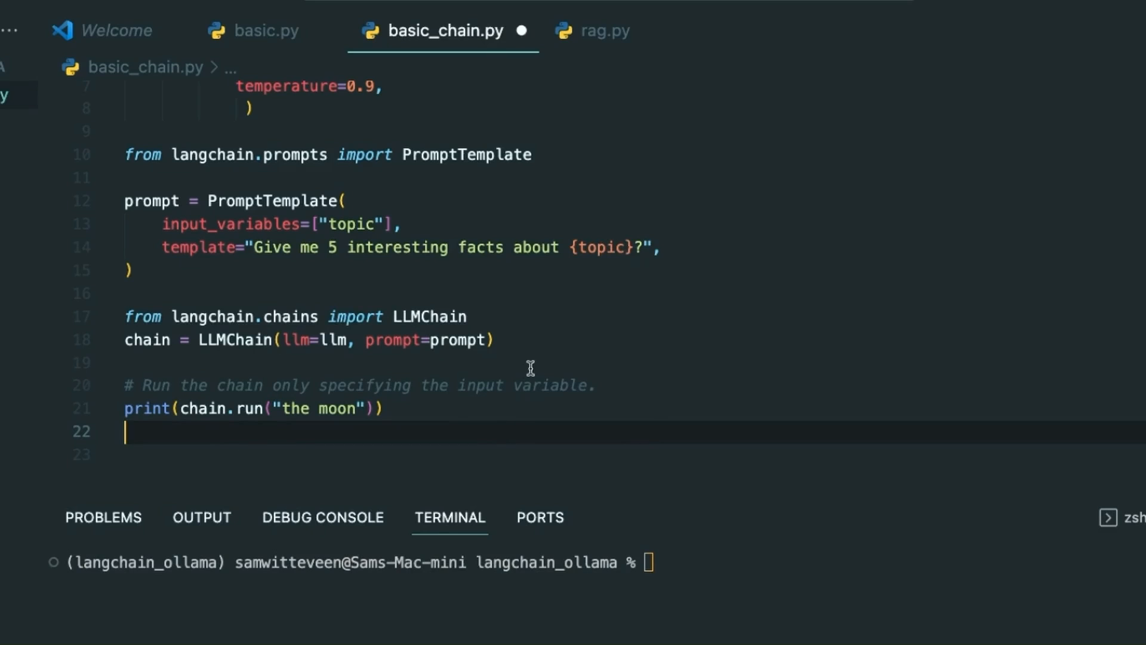
key(Enter)
text(python basic_chain.py)
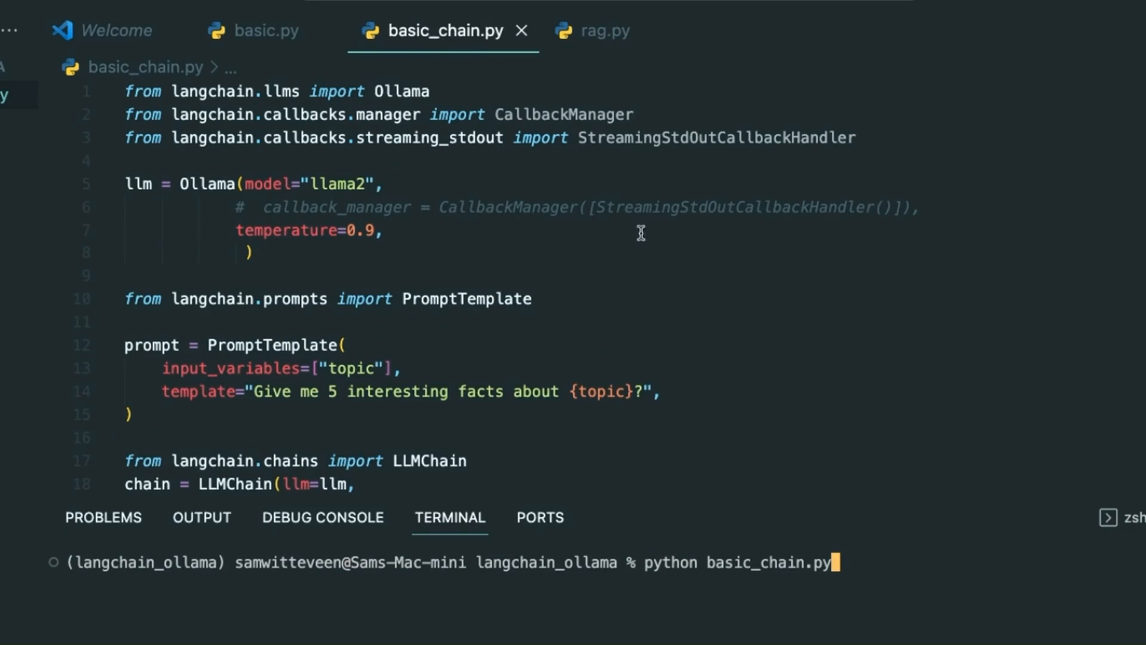
- Run basic_chain.py so llama2 prints five interesting facts about the Moon
scroll(up, 3)
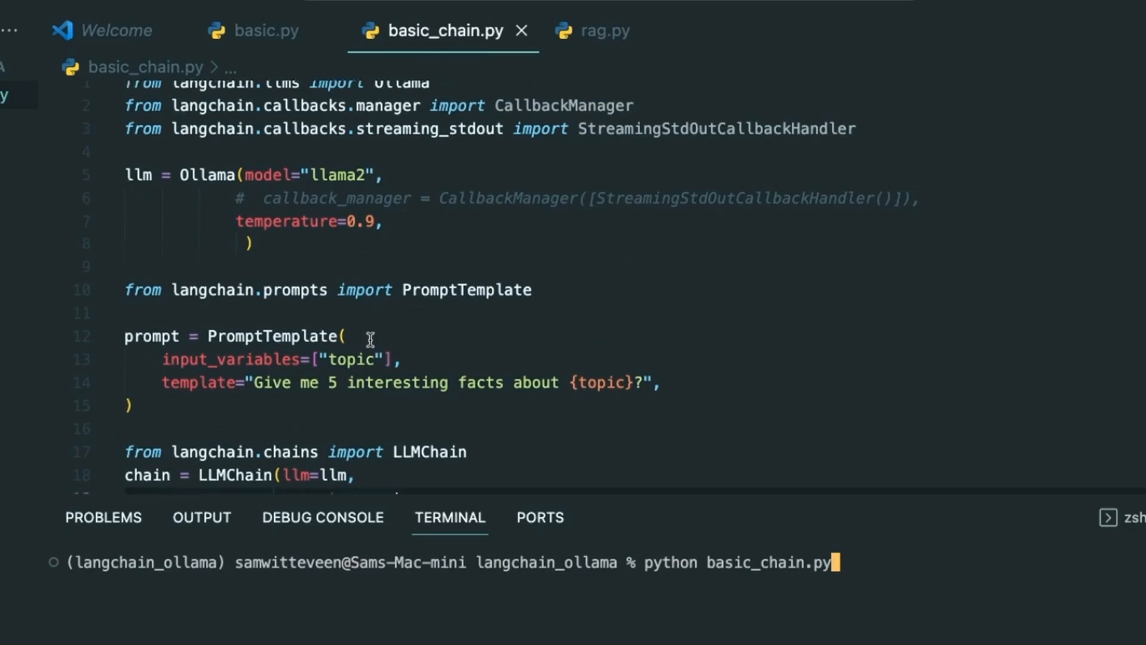
scroll(down, 3)
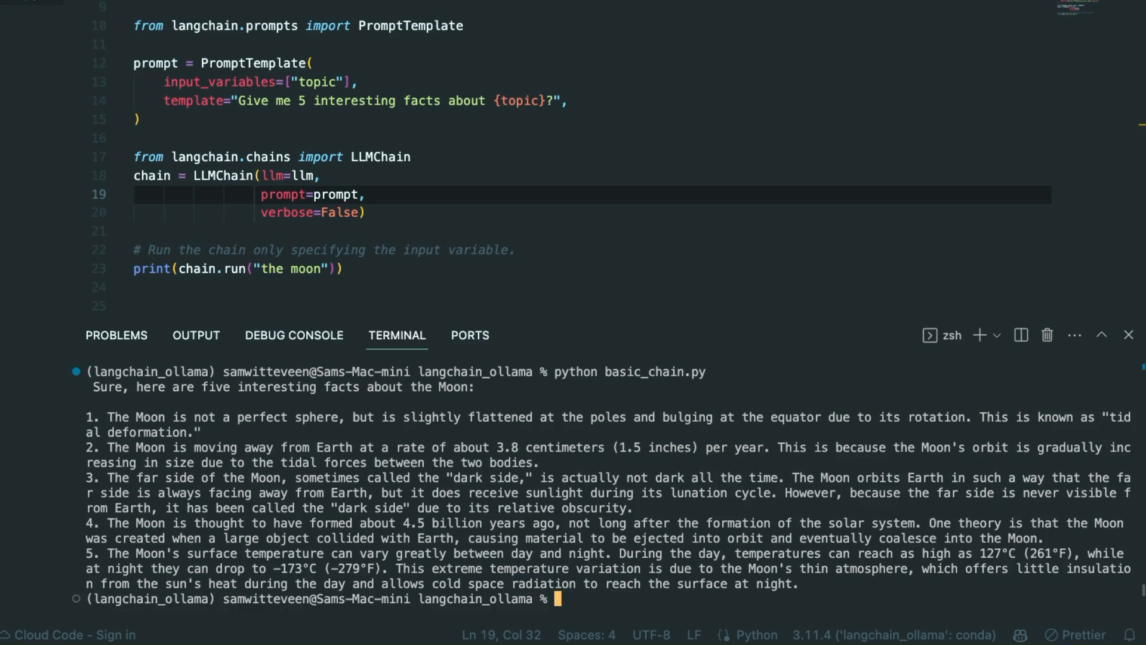
mouse_move(482, 394)
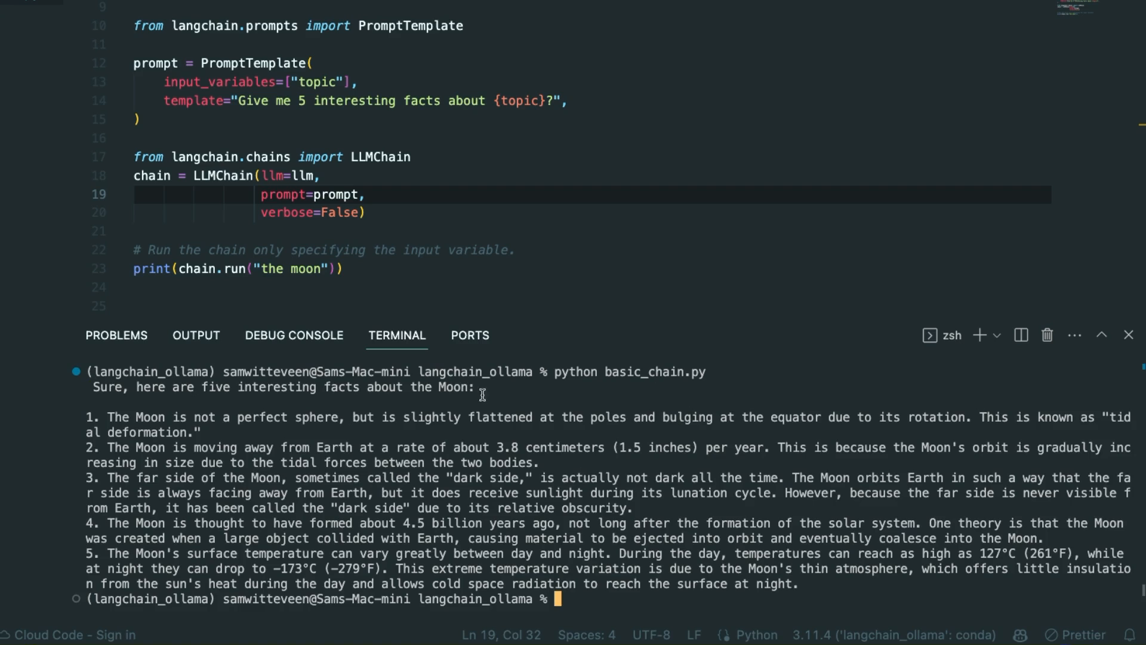
mouse_move(420, 403)
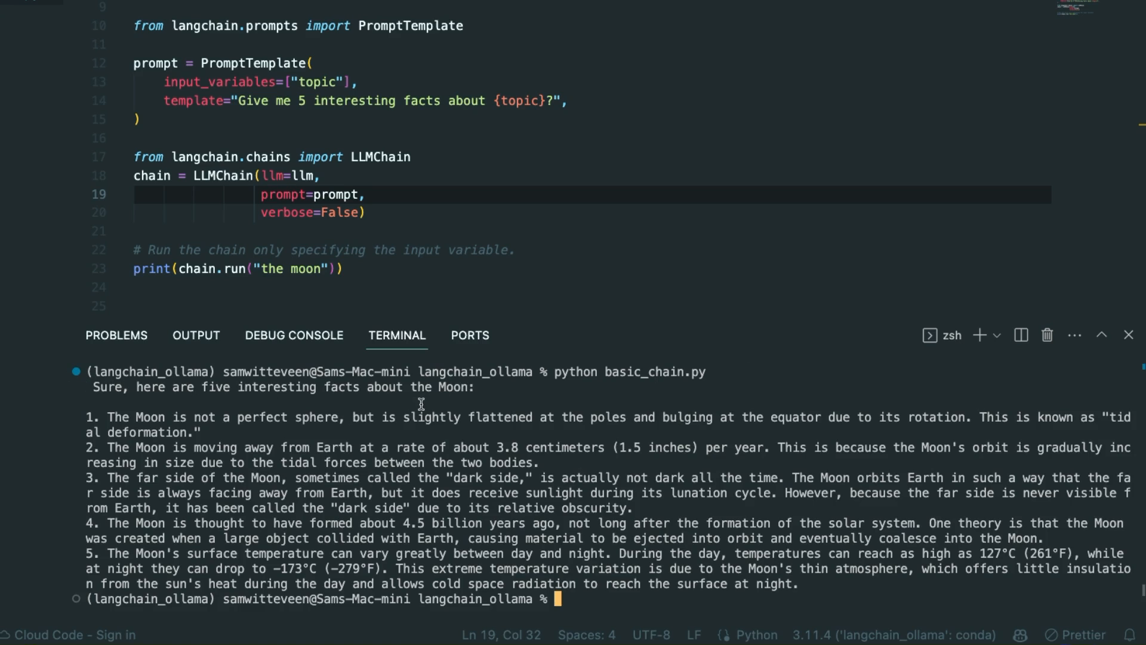
mouse_move(690, 457)
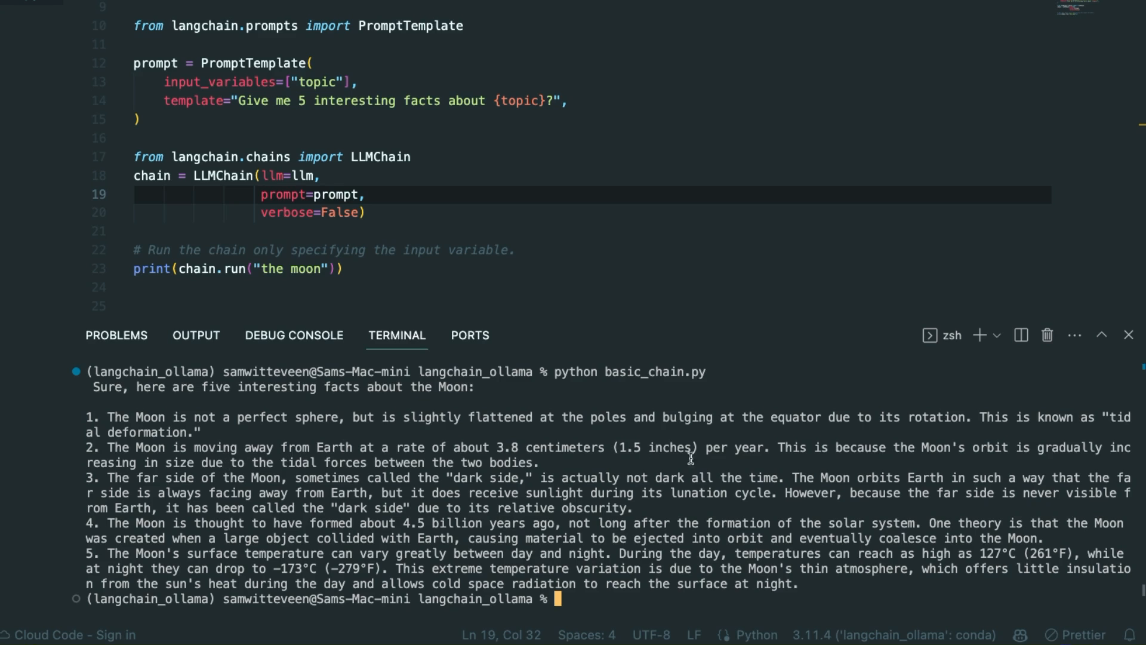
mouse_move(618, 251)
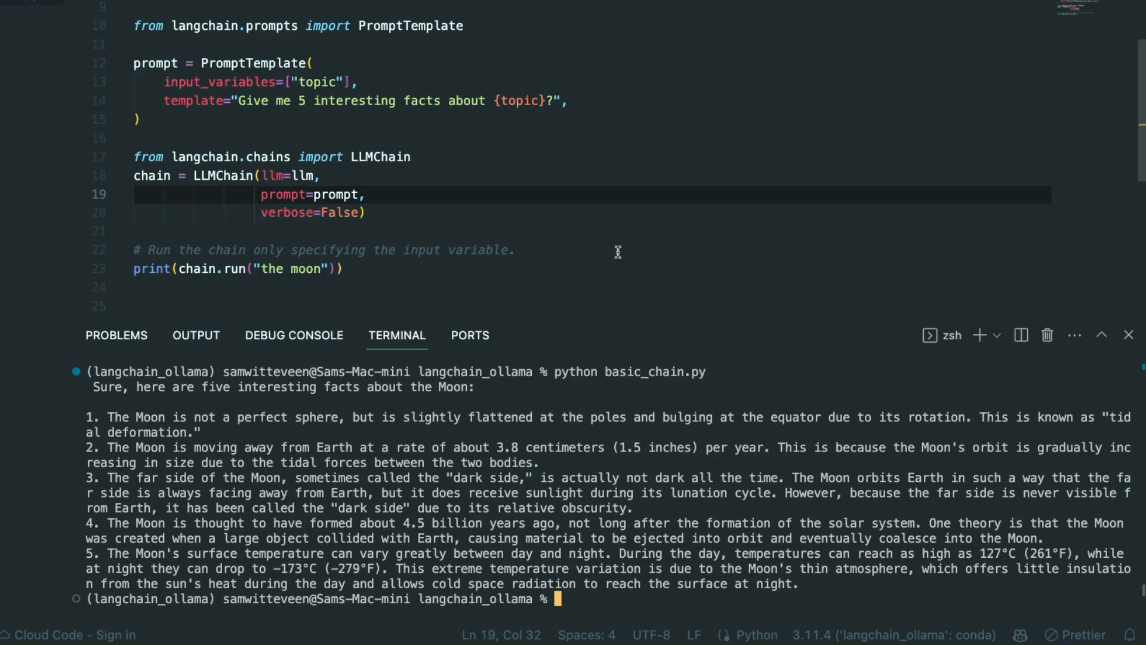
- Review rag.py's imports and main() URL argument parsing for loading and embedding a web page
click(593, 30)
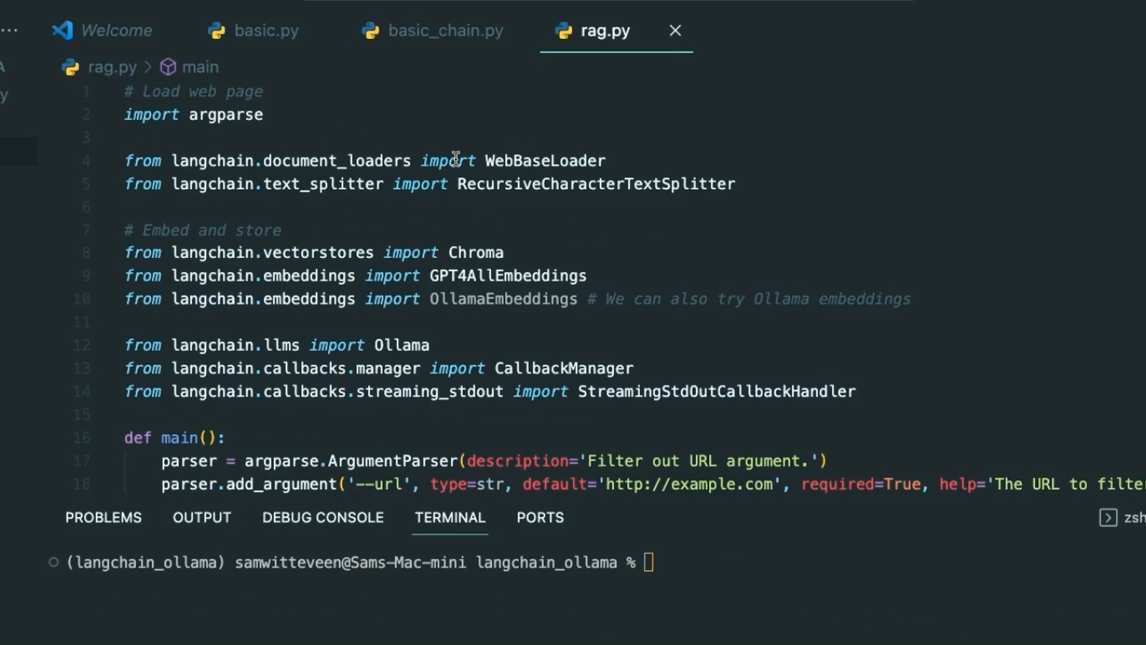
mouse_move(515, 59)
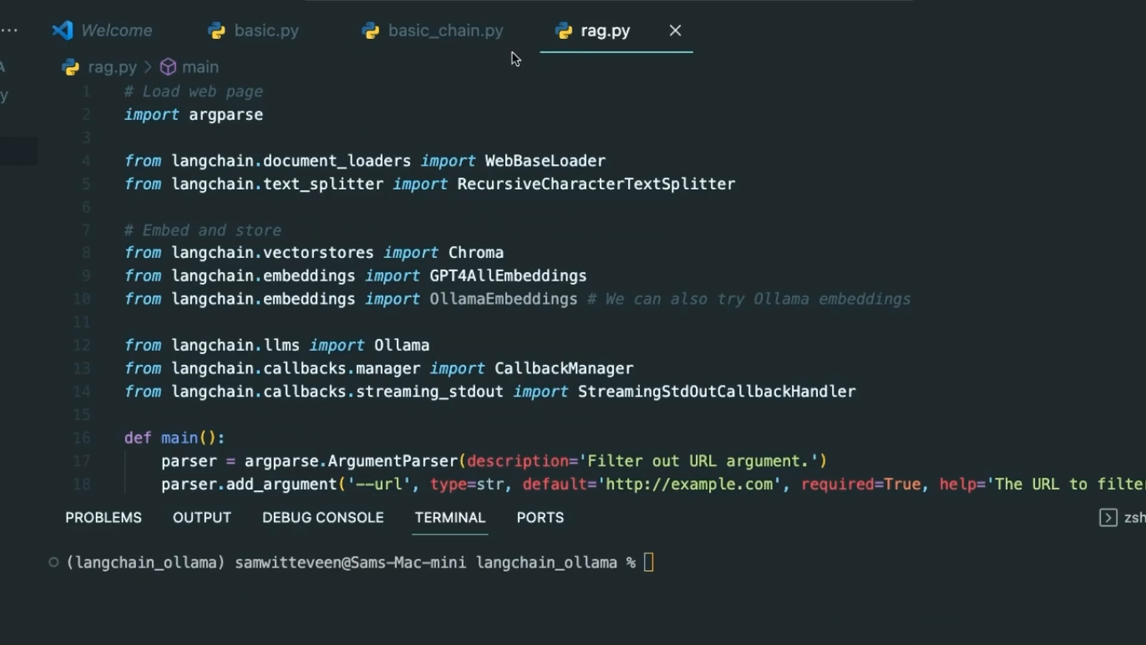
mouse_move(329, 61)
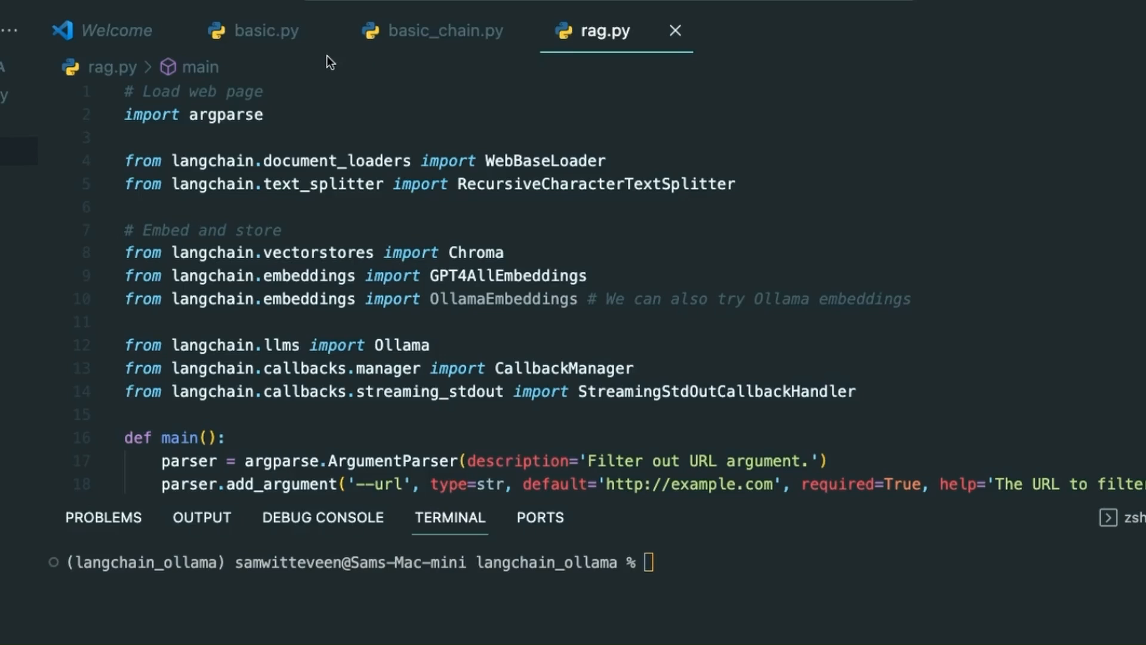
mouse_move(532, 142)
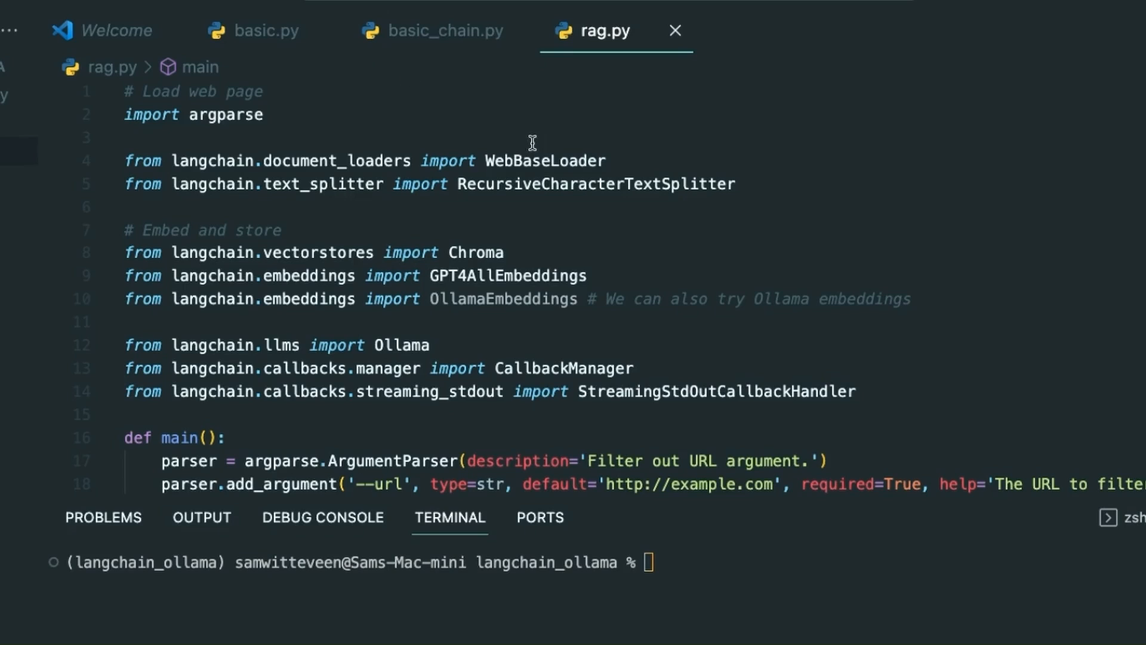
mouse_move(442, 138)
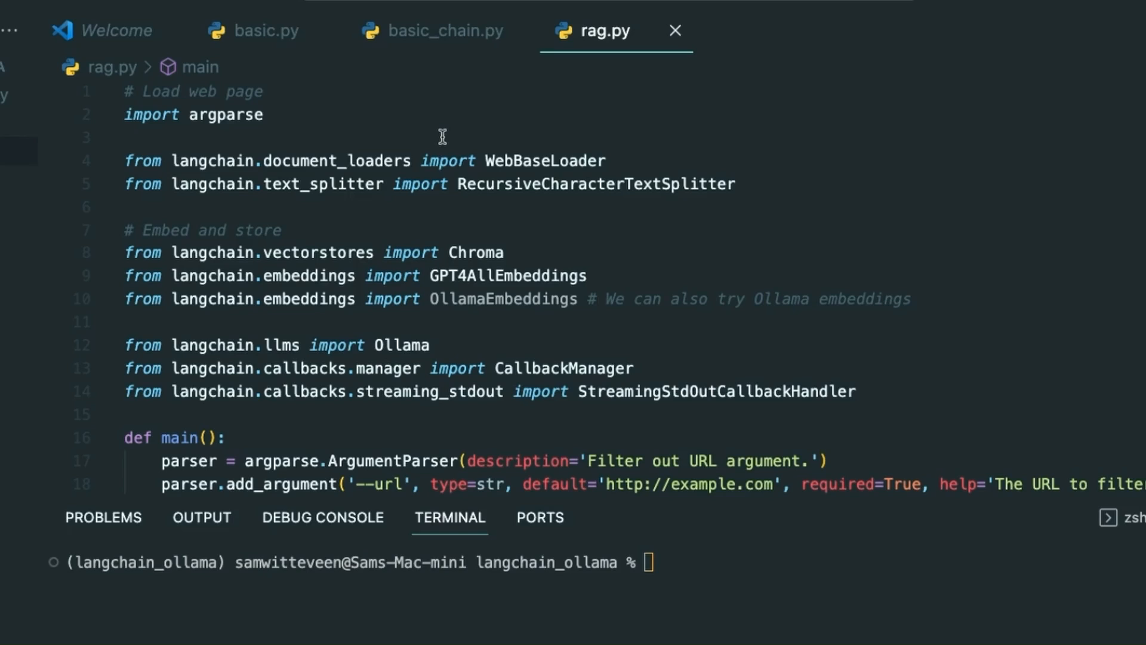
mouse_move(447, 124)
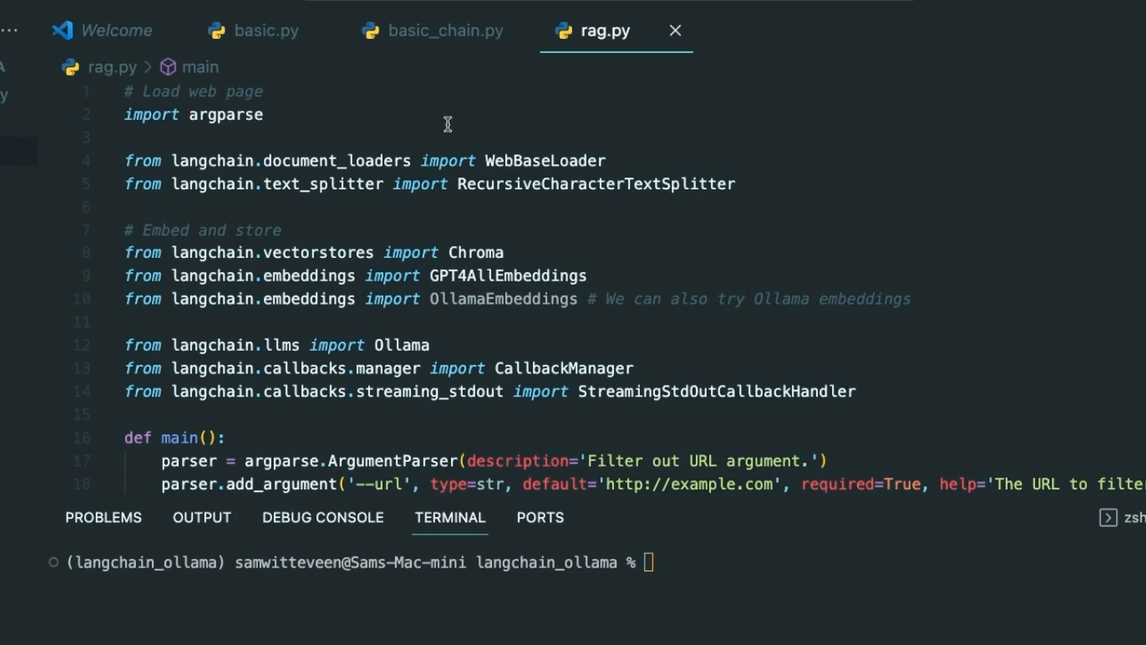
scroll(down, 3)
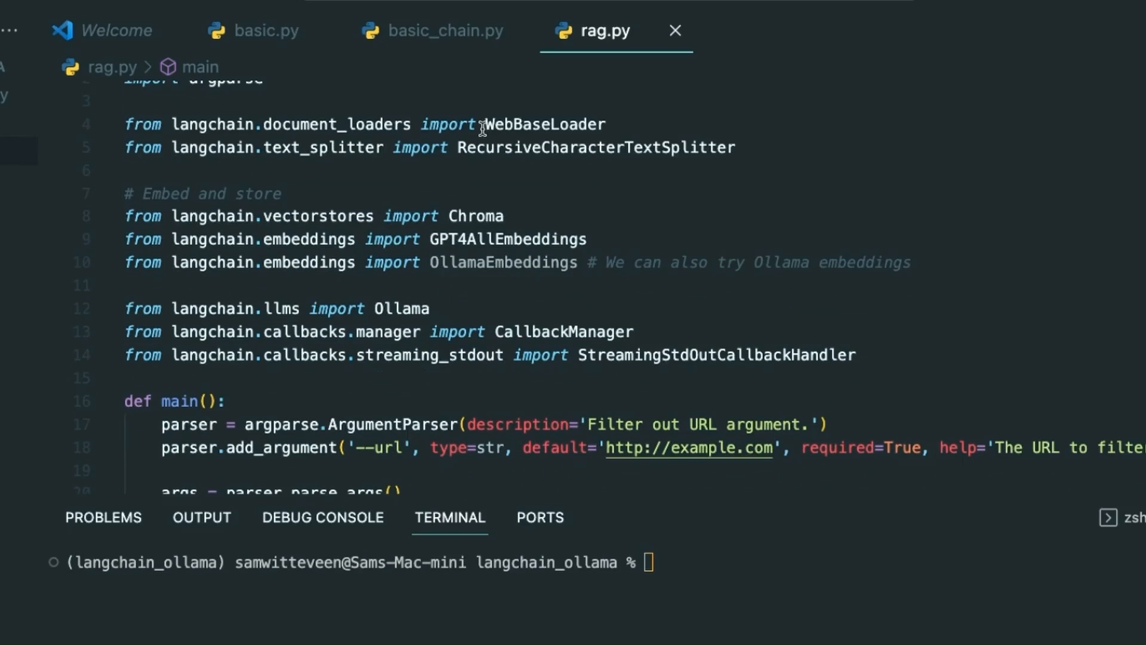
scroll(up, 3)
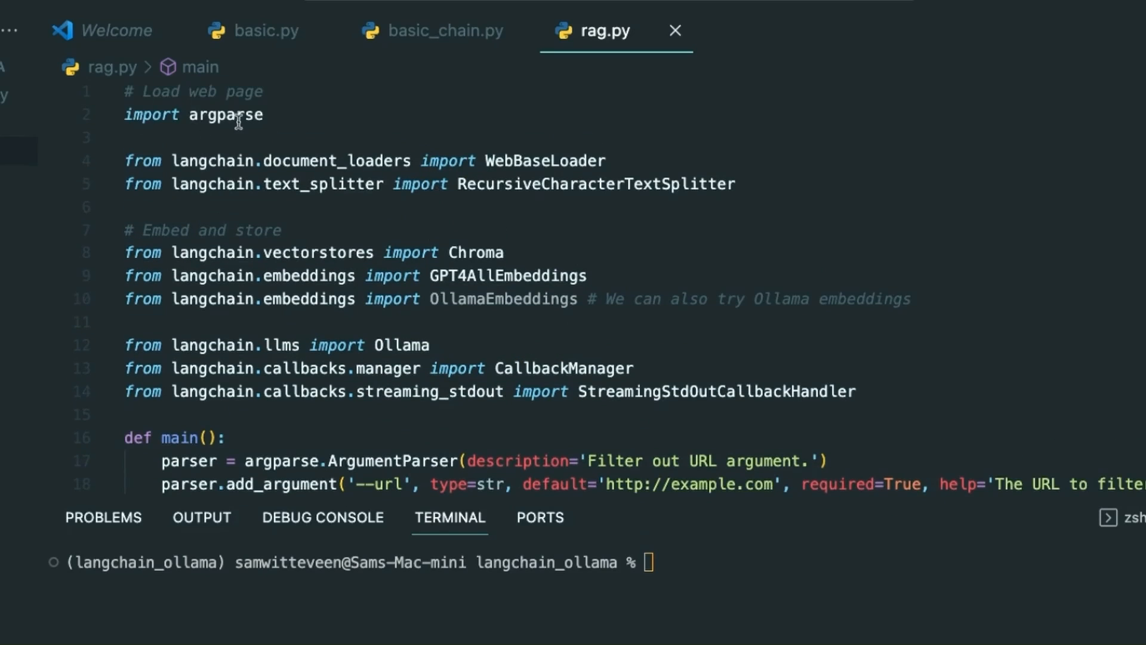
scroll(down, 3)
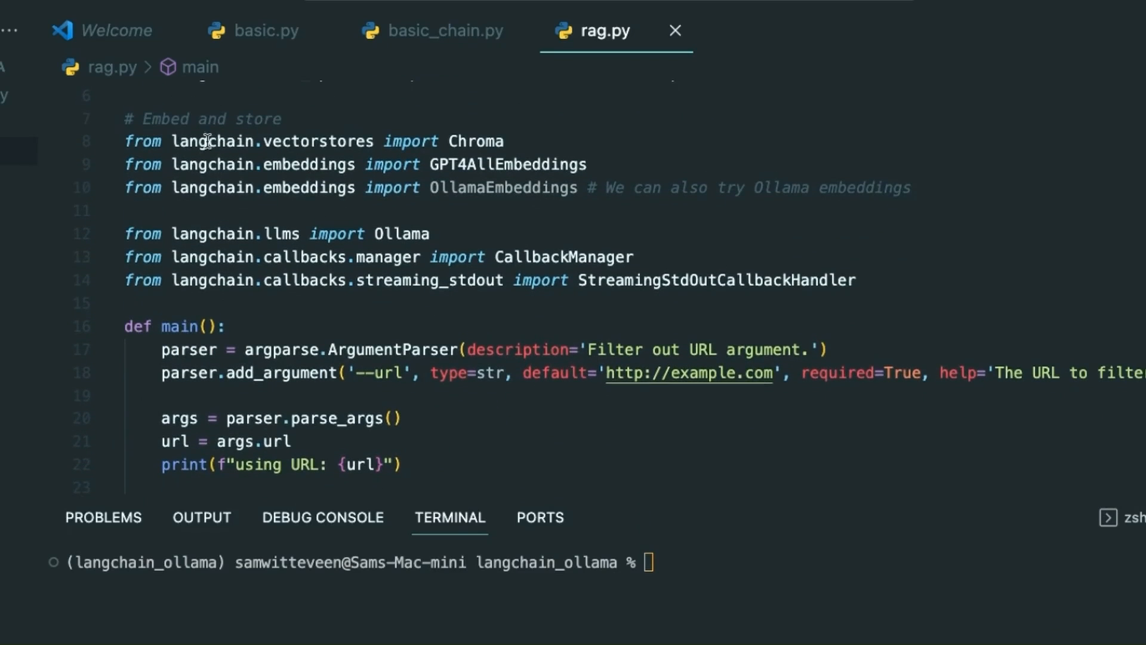
scroll(down, 3)
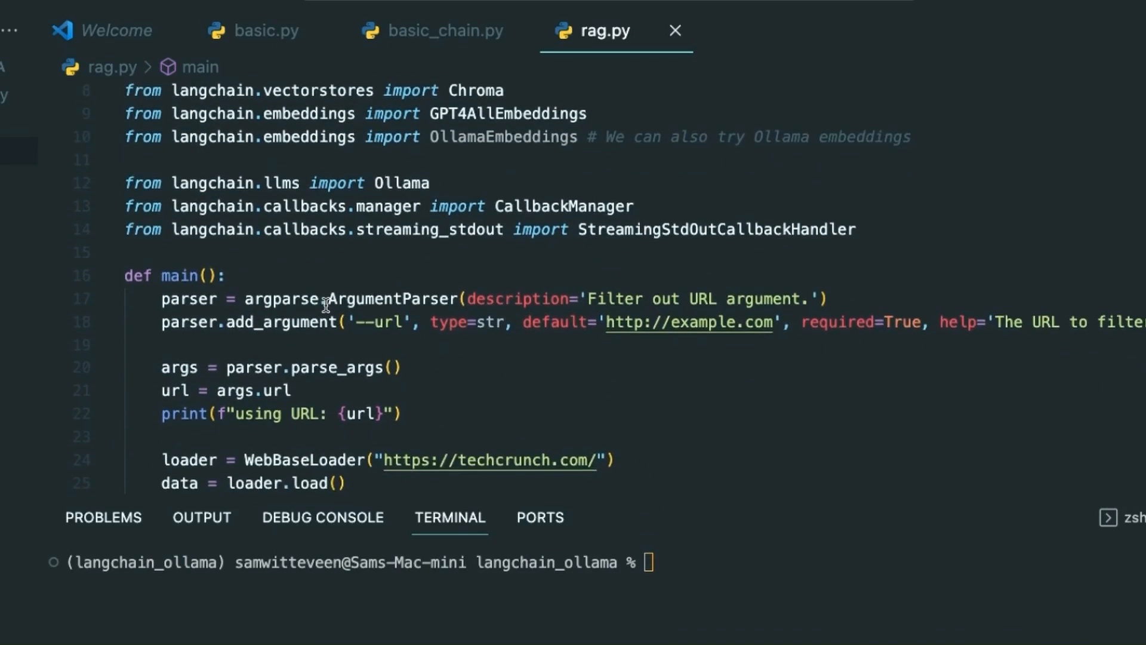
scroll(up, 3)
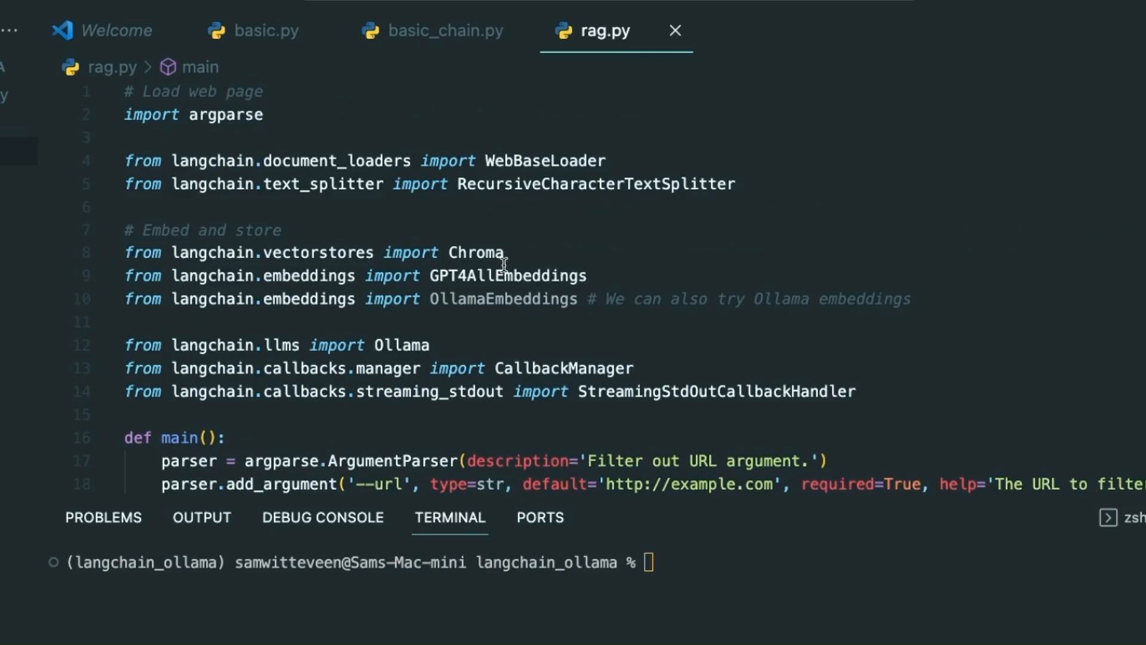
mouse_move(470, 104)
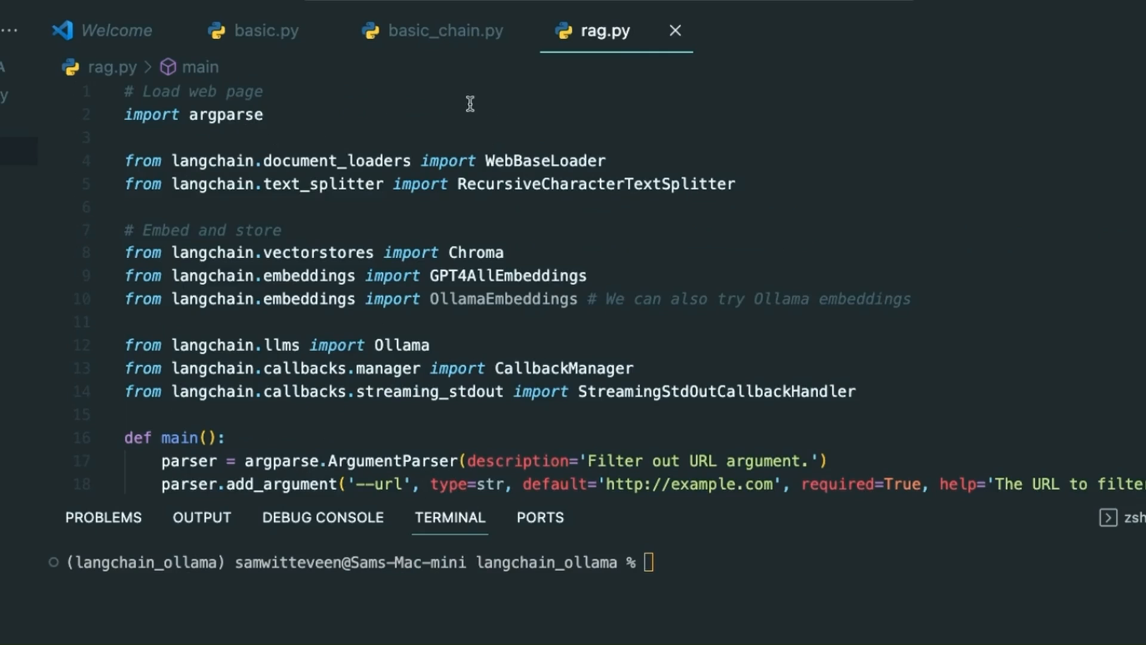
mouse_move(668, 183)
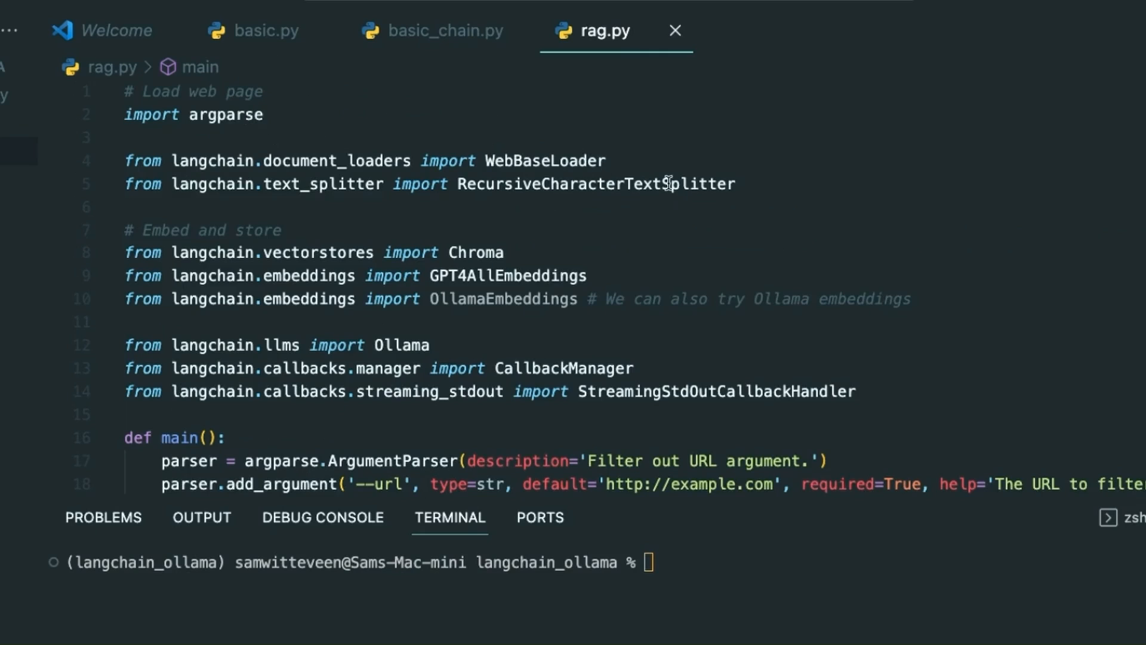
mouse_move(529, 115)
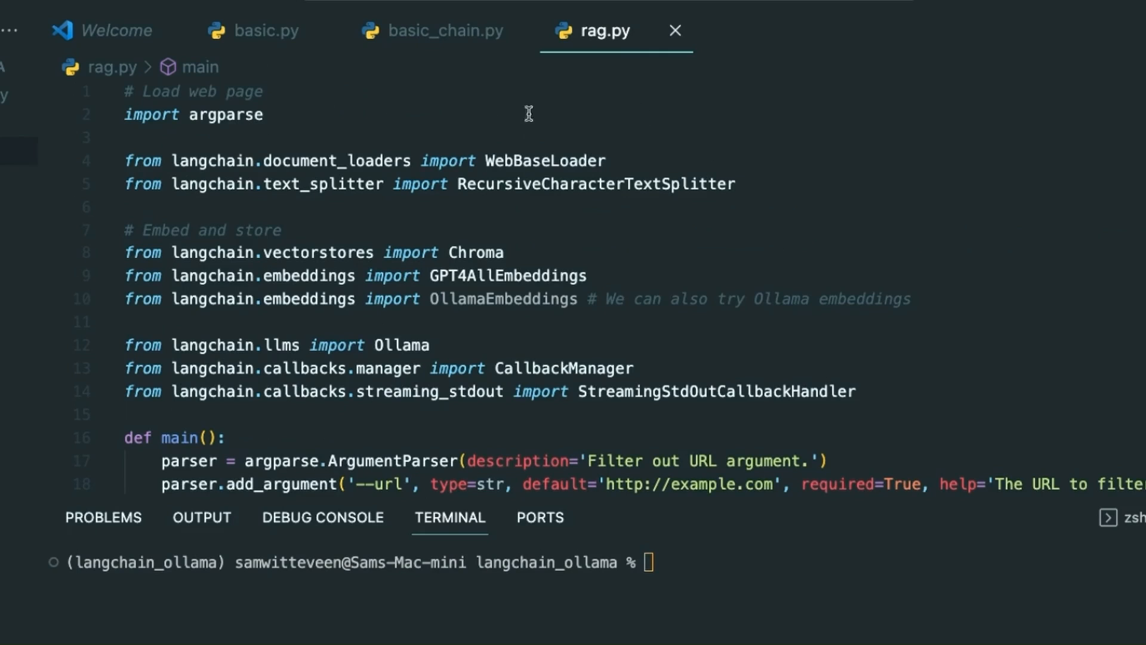
mouse_move(528, 160)
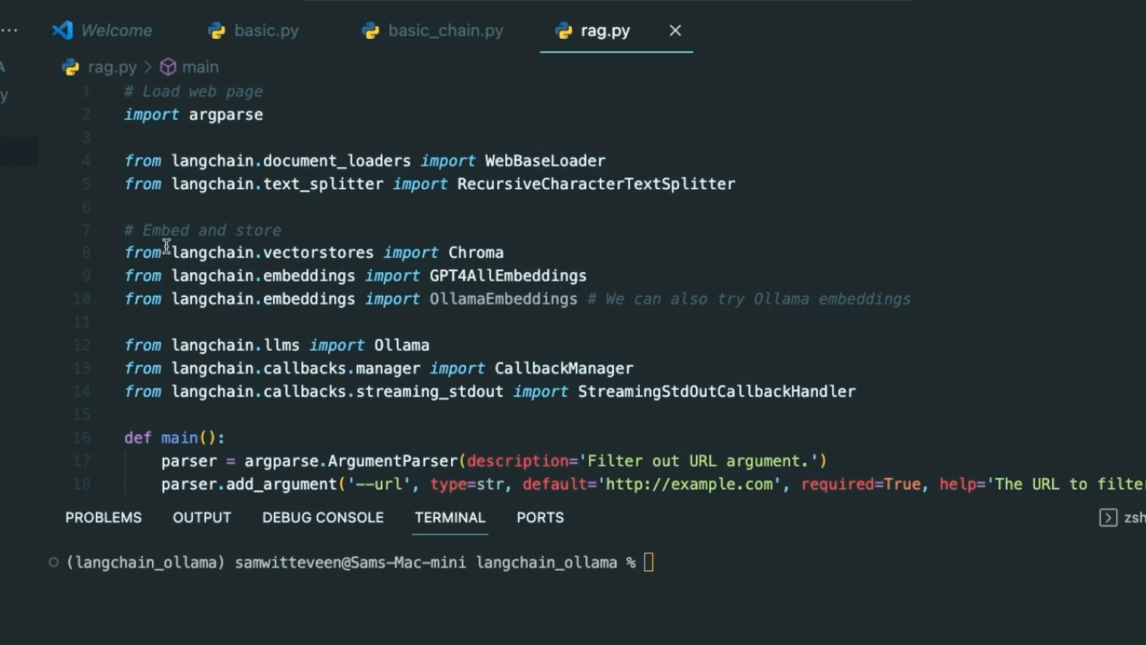
mouse_move(503, 298)
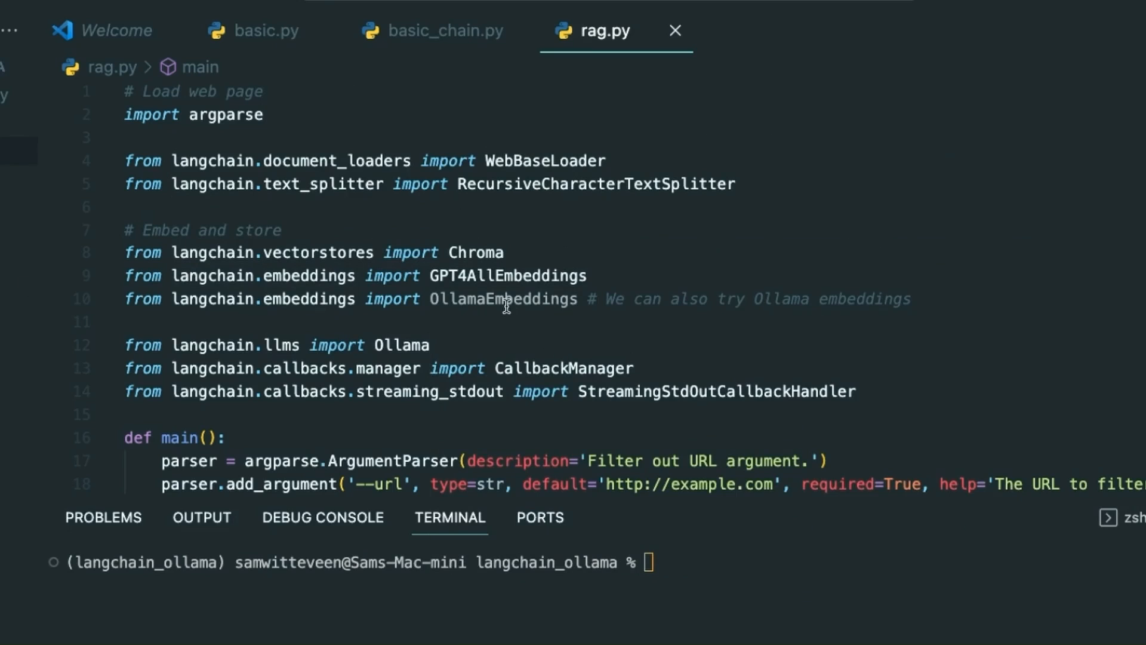
mouse_move(503, 299)
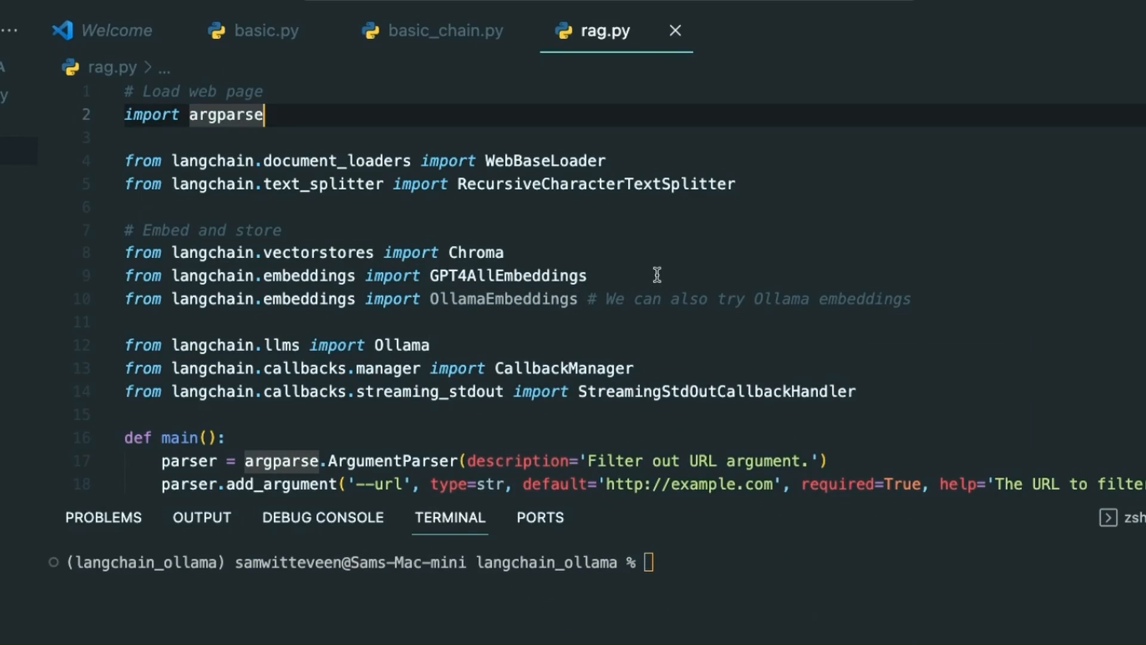
mouse_move(521, 272)
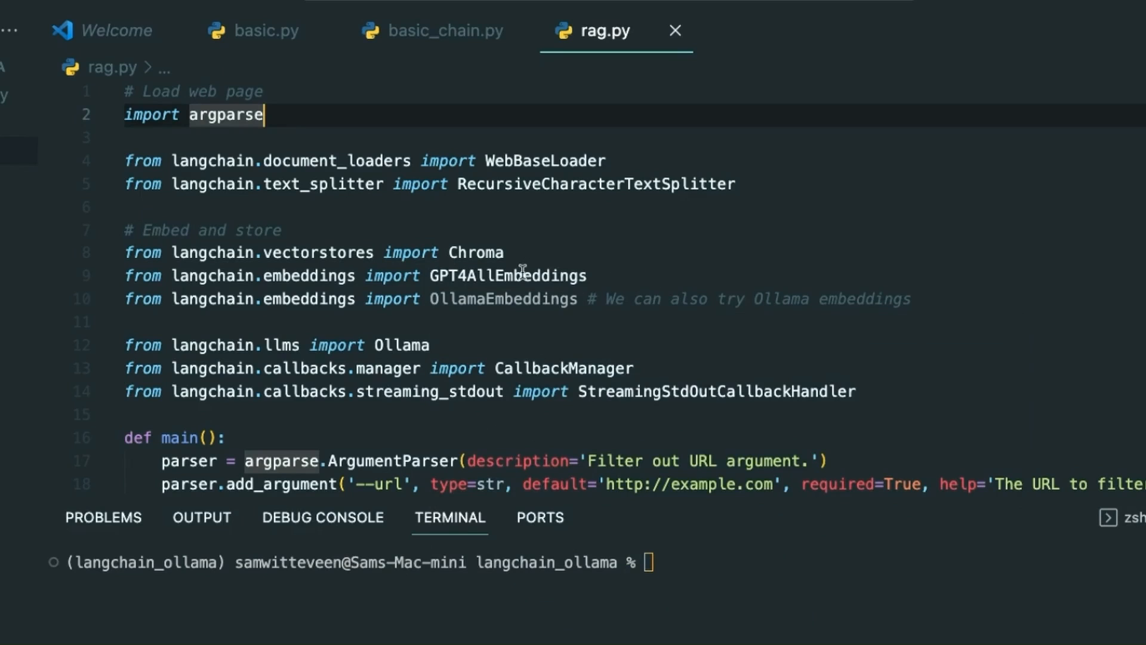
scroll(down, 3)
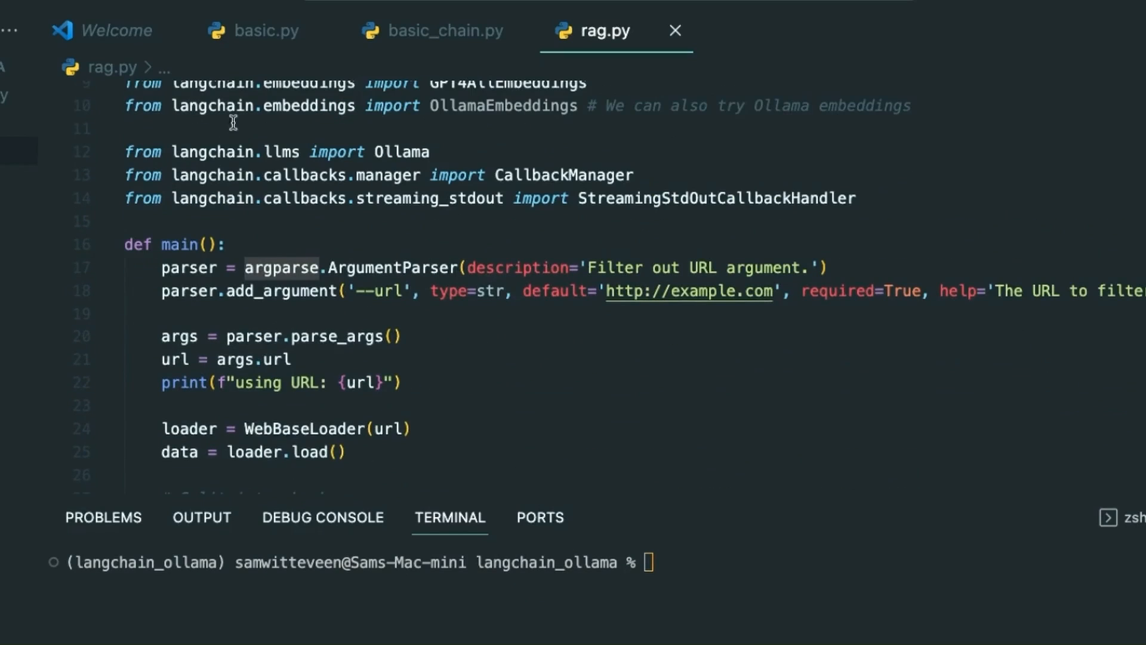
mouse_move(302, 172)
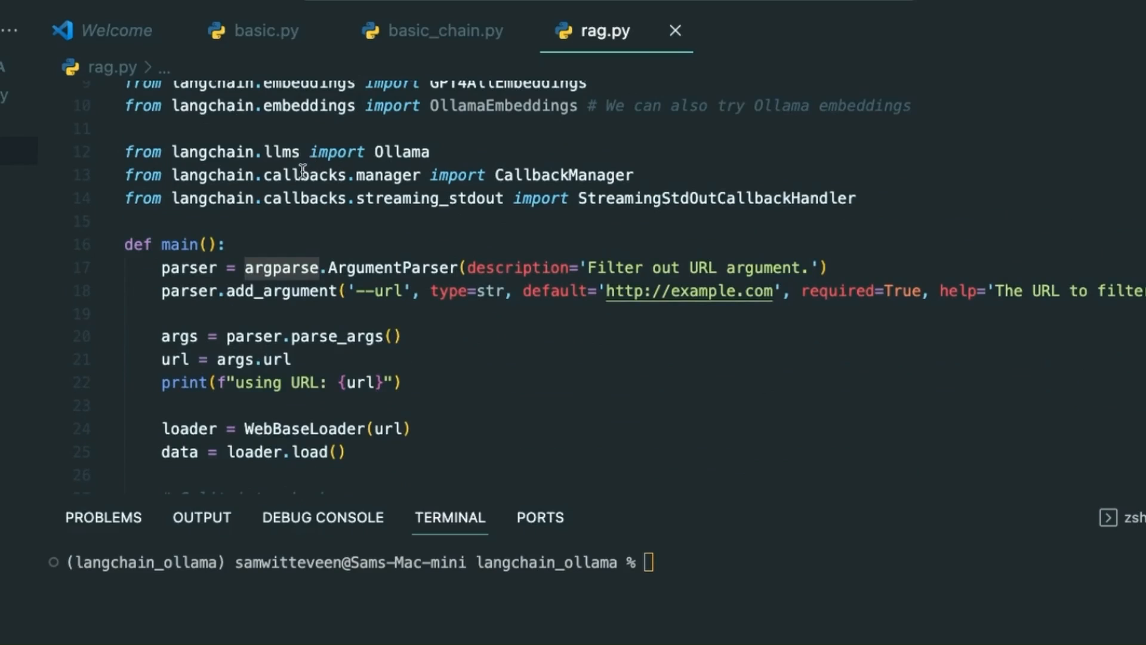
scroll(down, 3)
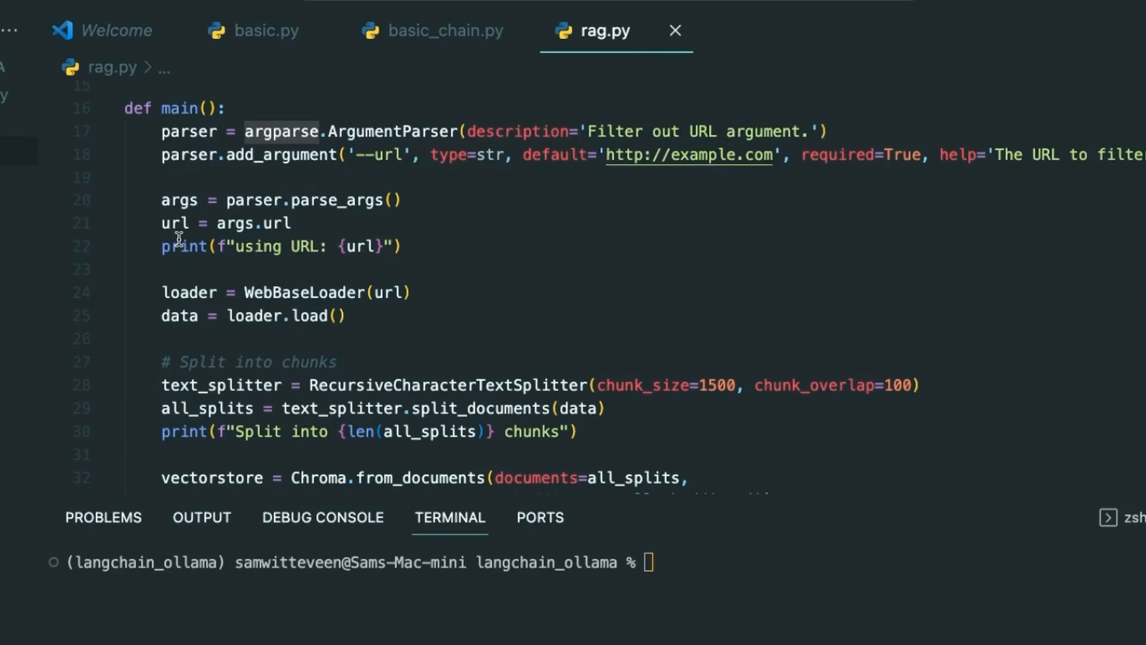
mouse_move(449, 132)
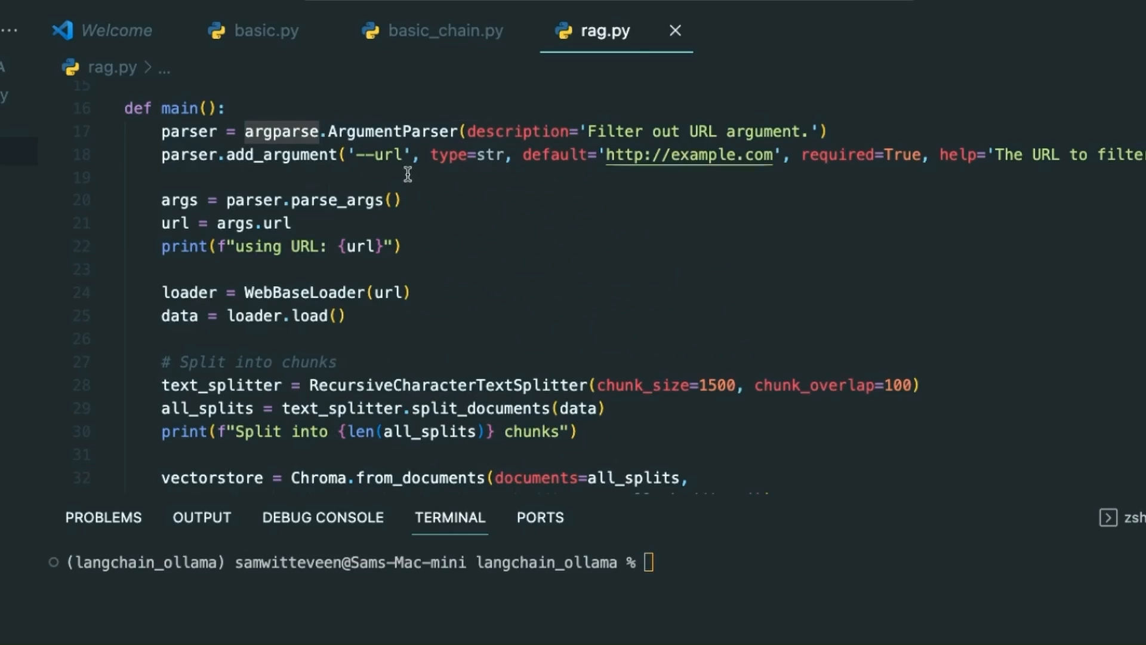
scroll(down, 3)
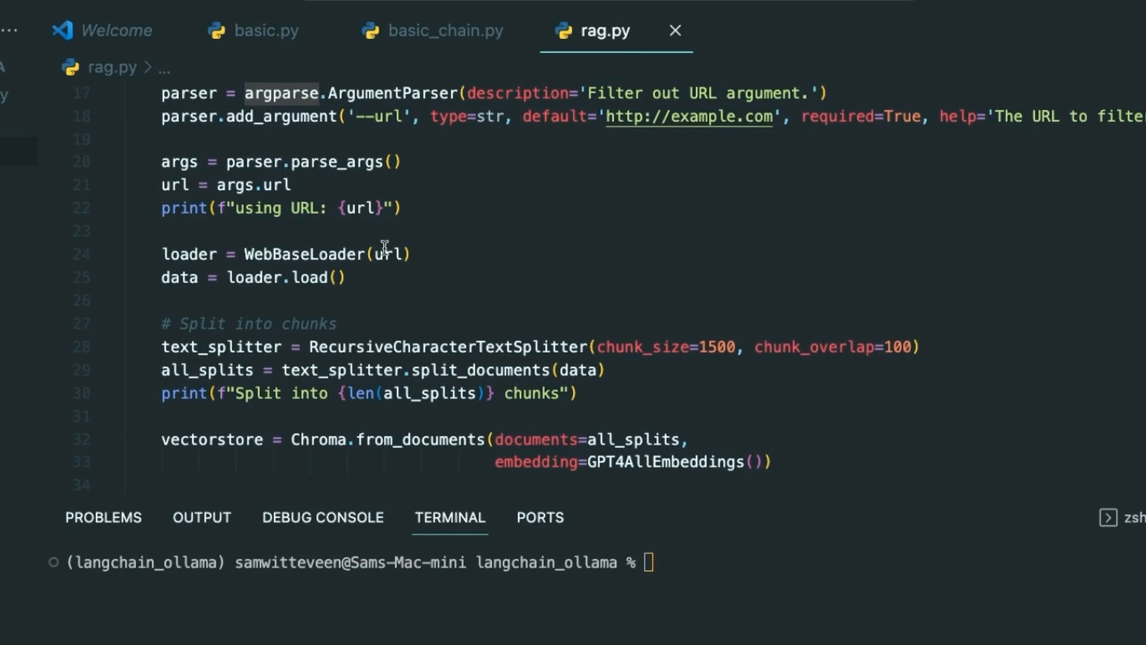
scroll(down, 3)
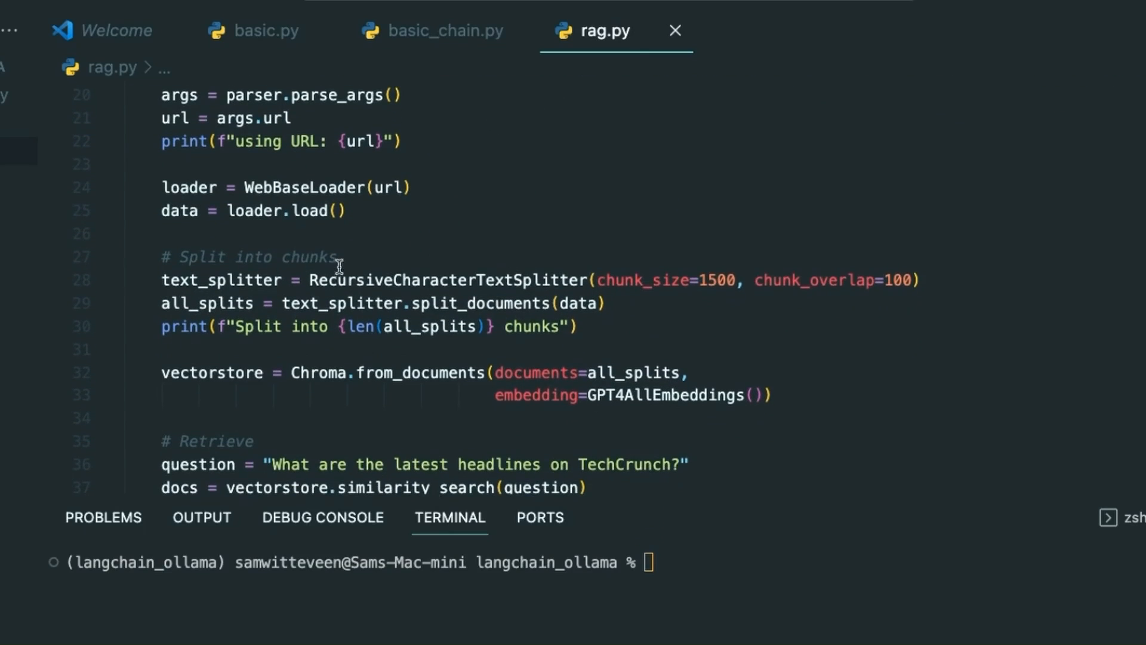
scroll(down, 3)
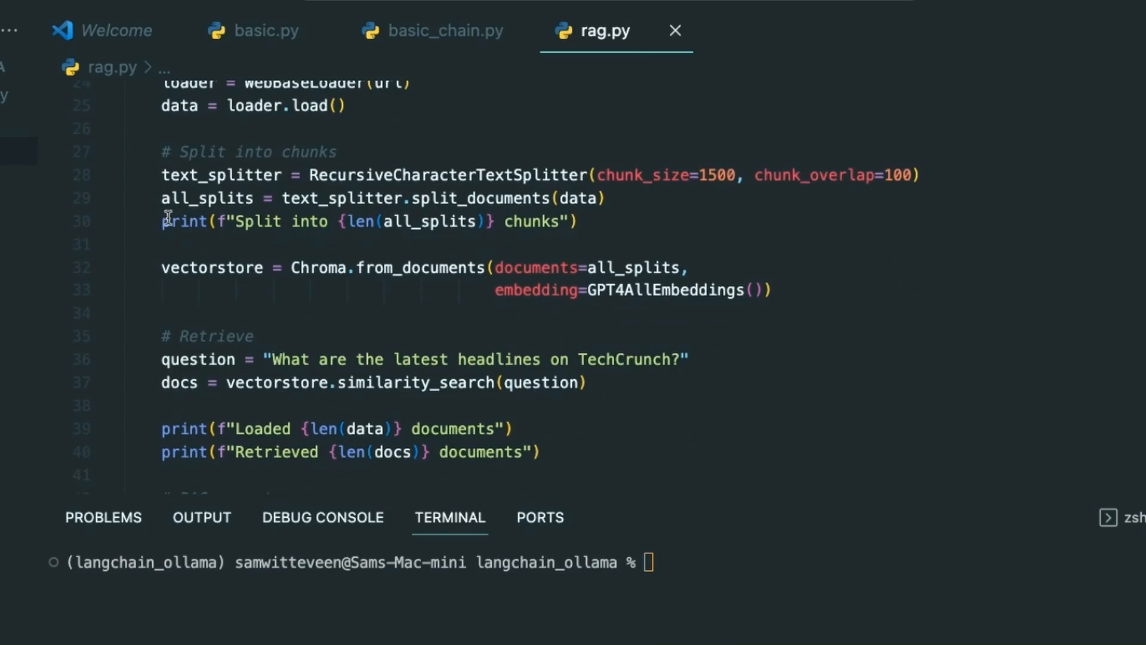
scroll(up, 3)
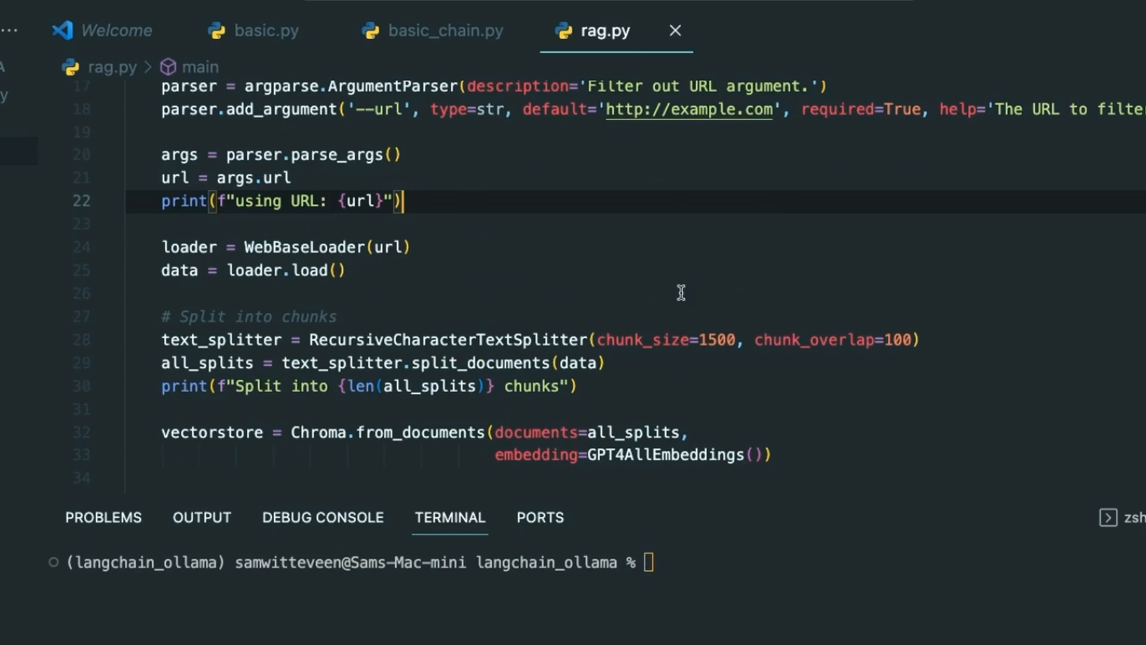
mouse_move(274, 299)
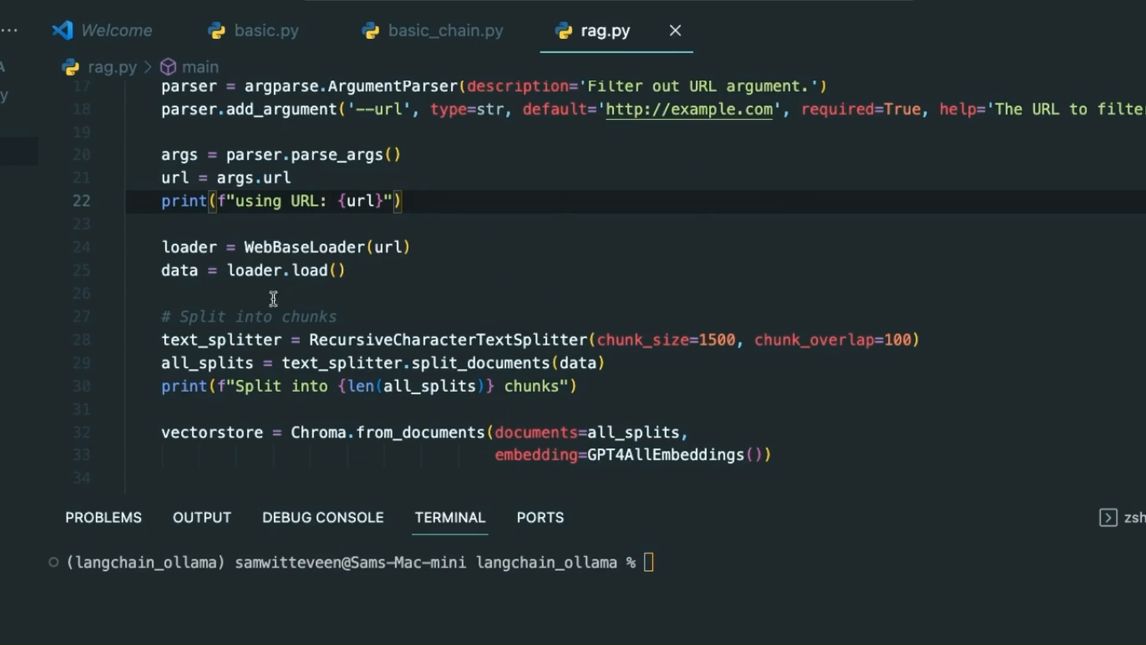
mouse_move(622, 411)
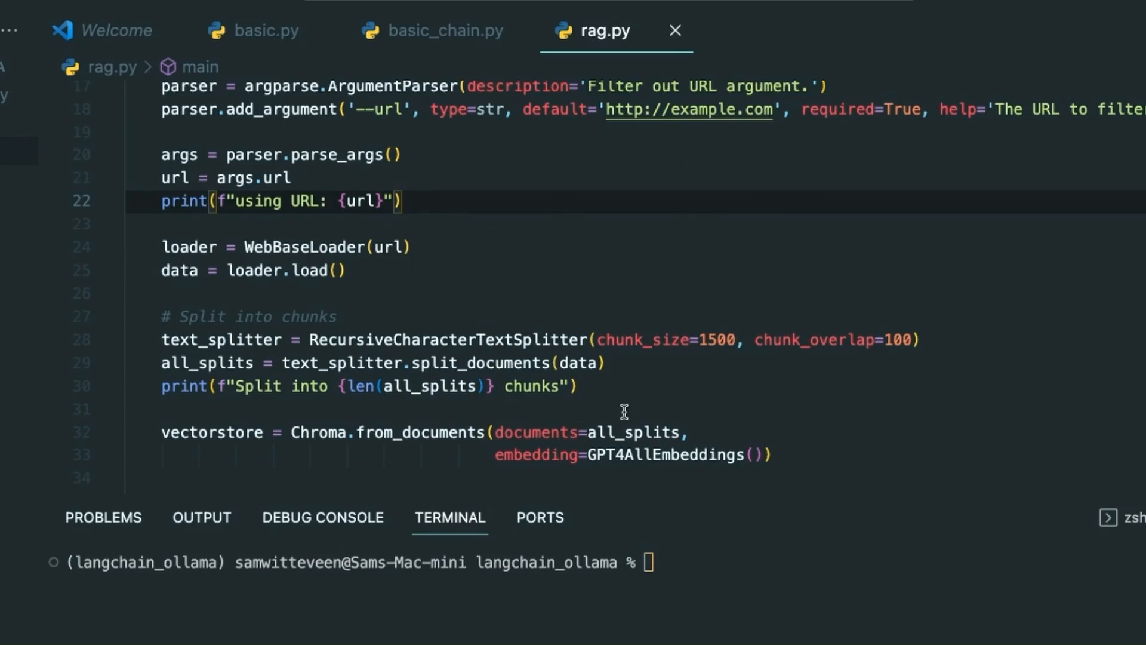
scroll(down, 3)
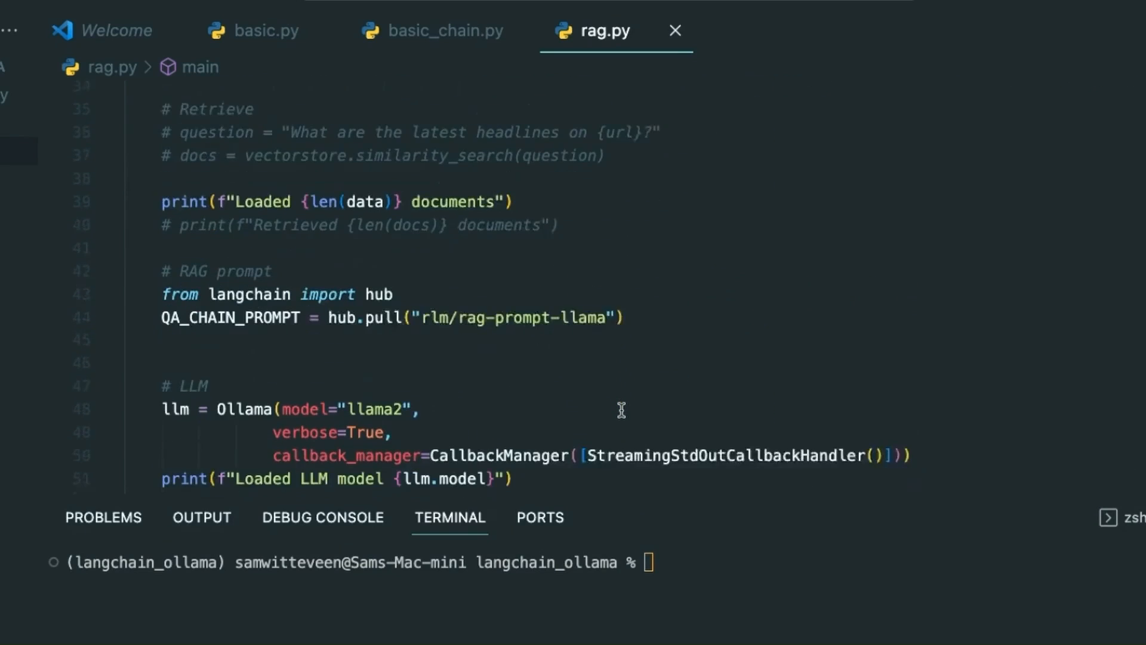
scroll(down, 3)
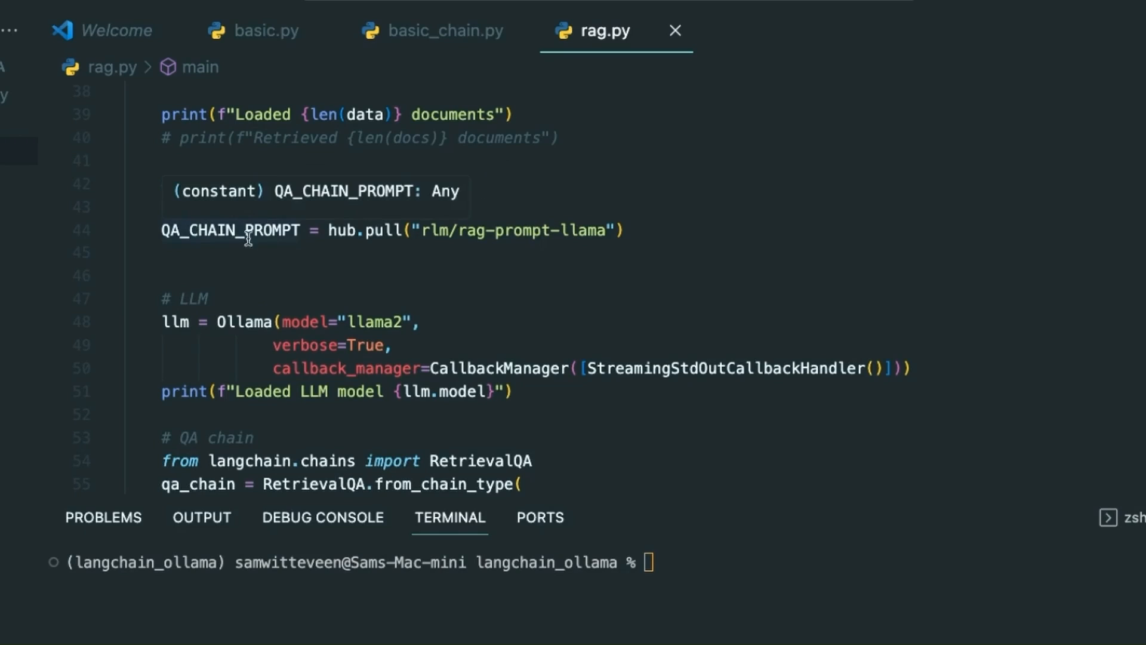
scroll(down, 3)
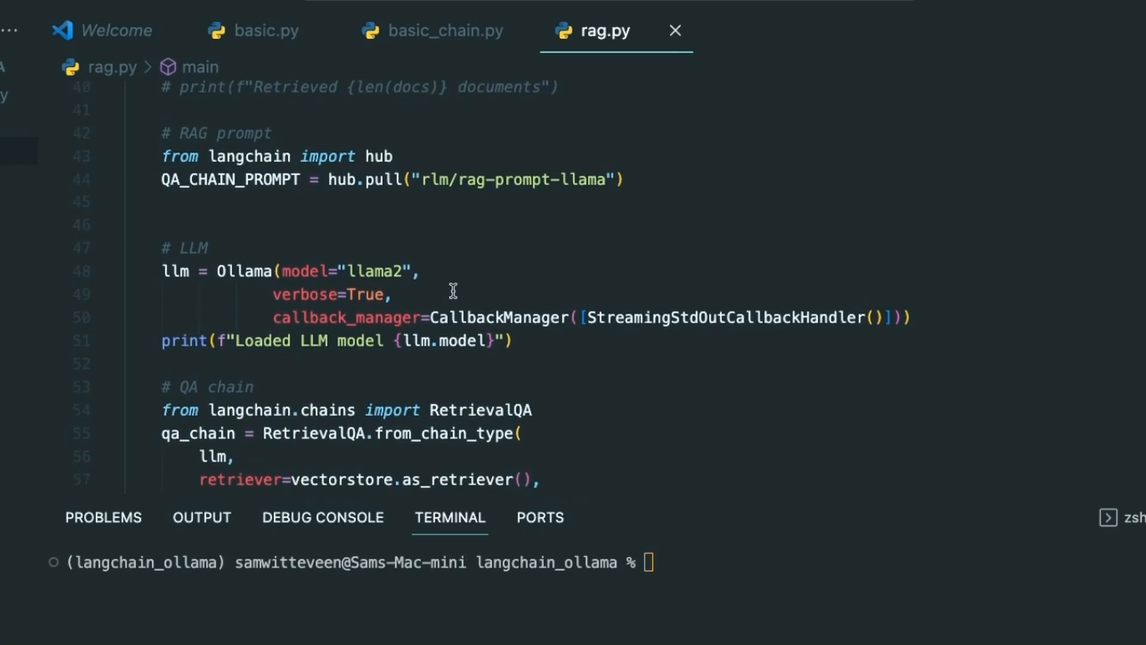
scroll(down, 3)
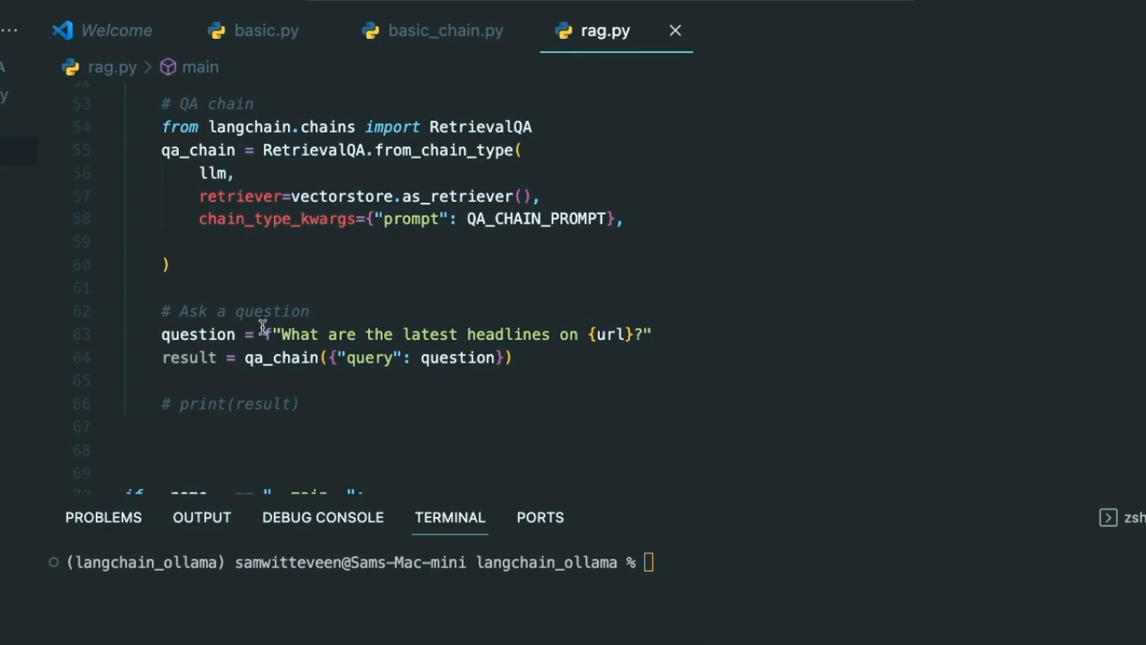
mouse_move(525, 329)
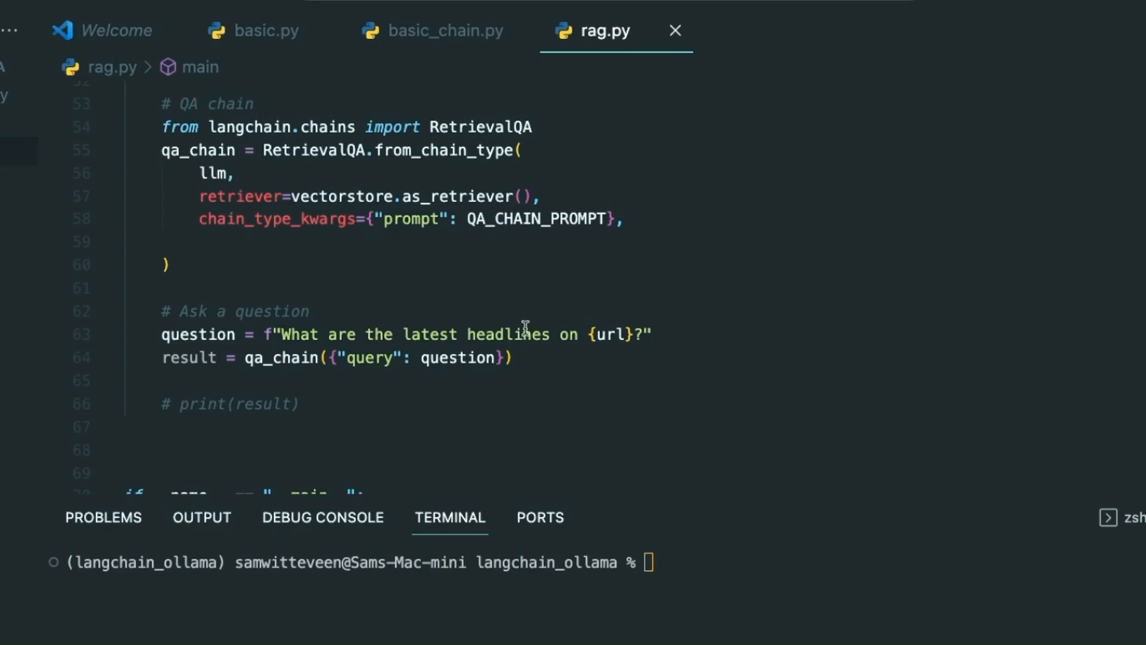
mouse_move(276, 357)
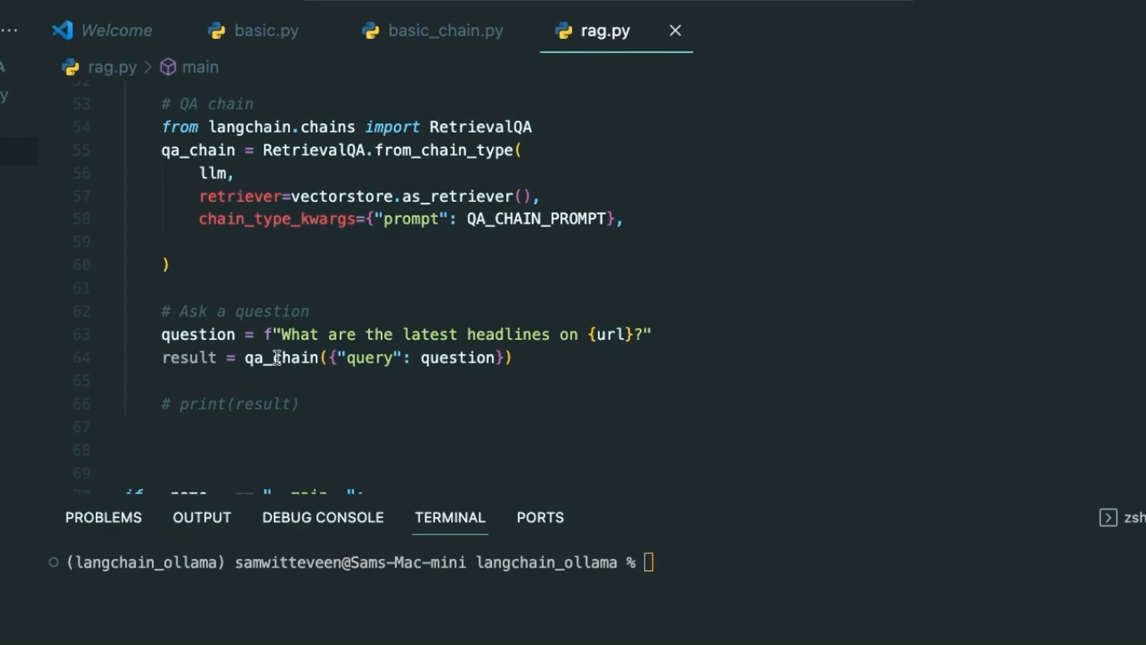
scroll(down, 3)
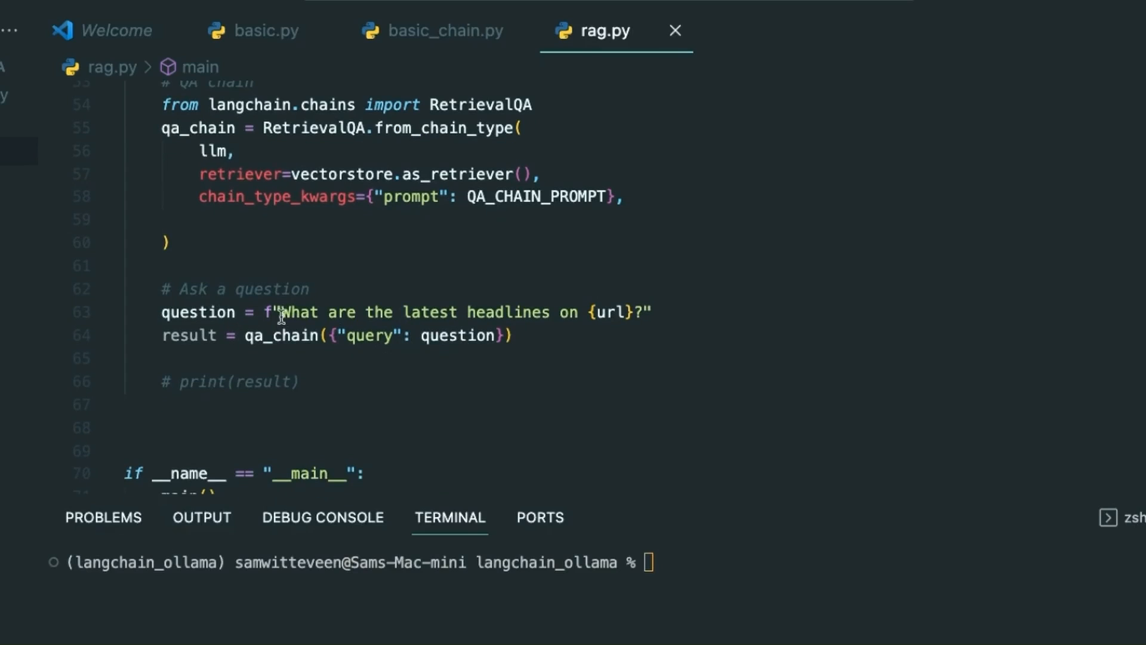
scroll(down, 3)
text(python rag.py --url https://techcrunch.com/)
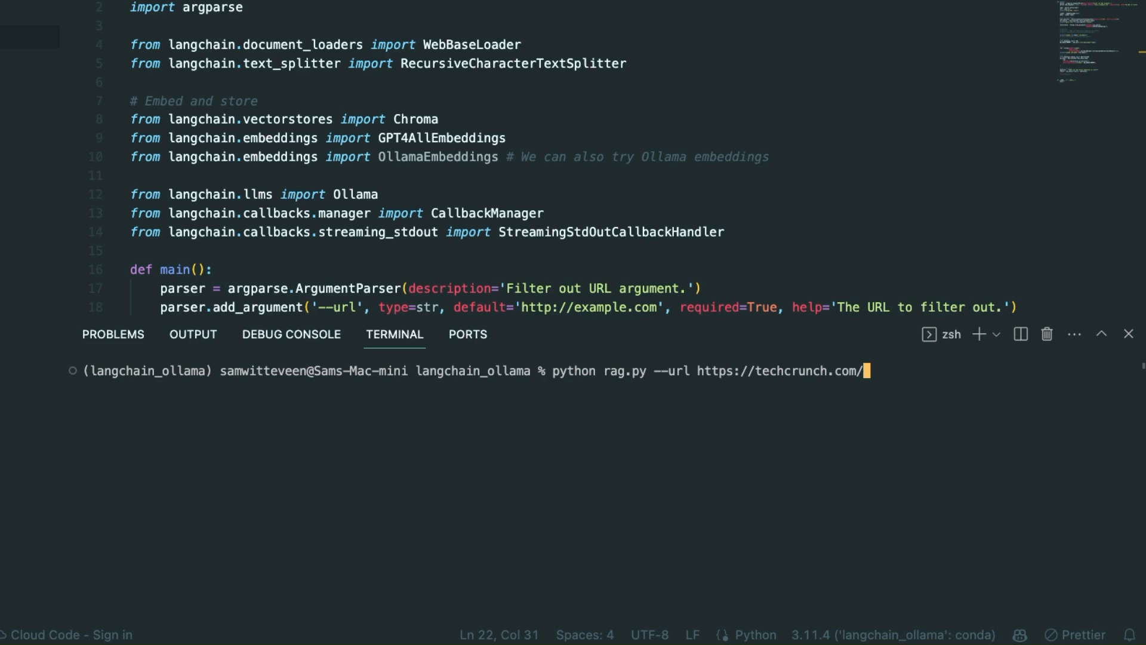
mouse_move(785, 392)
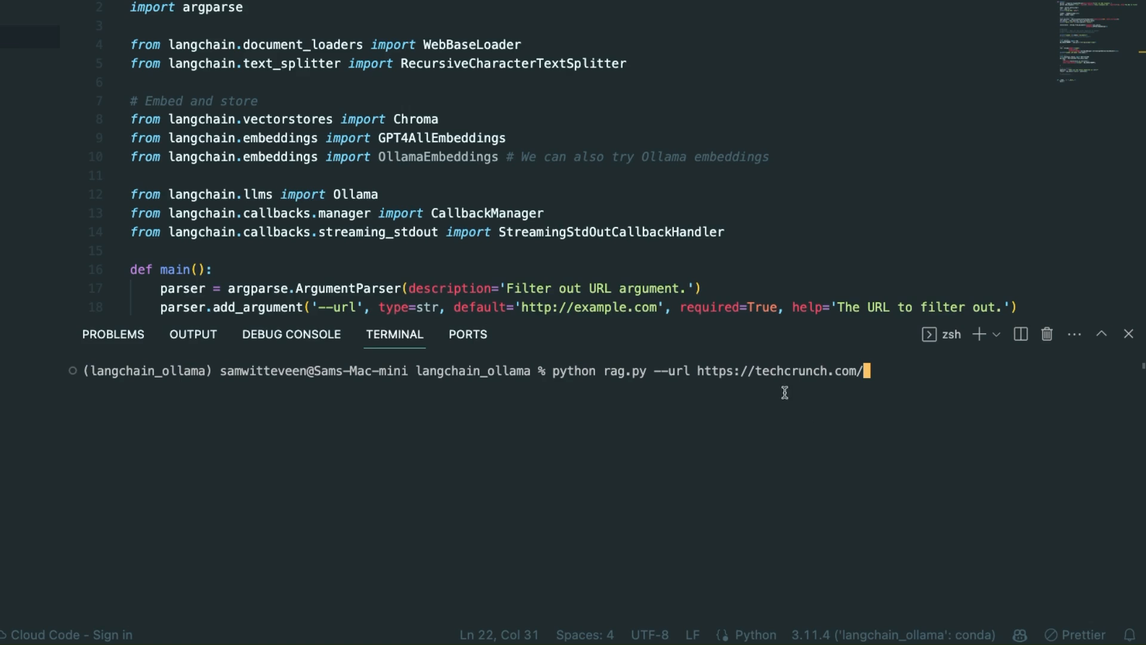
mouse_move(899, 381)
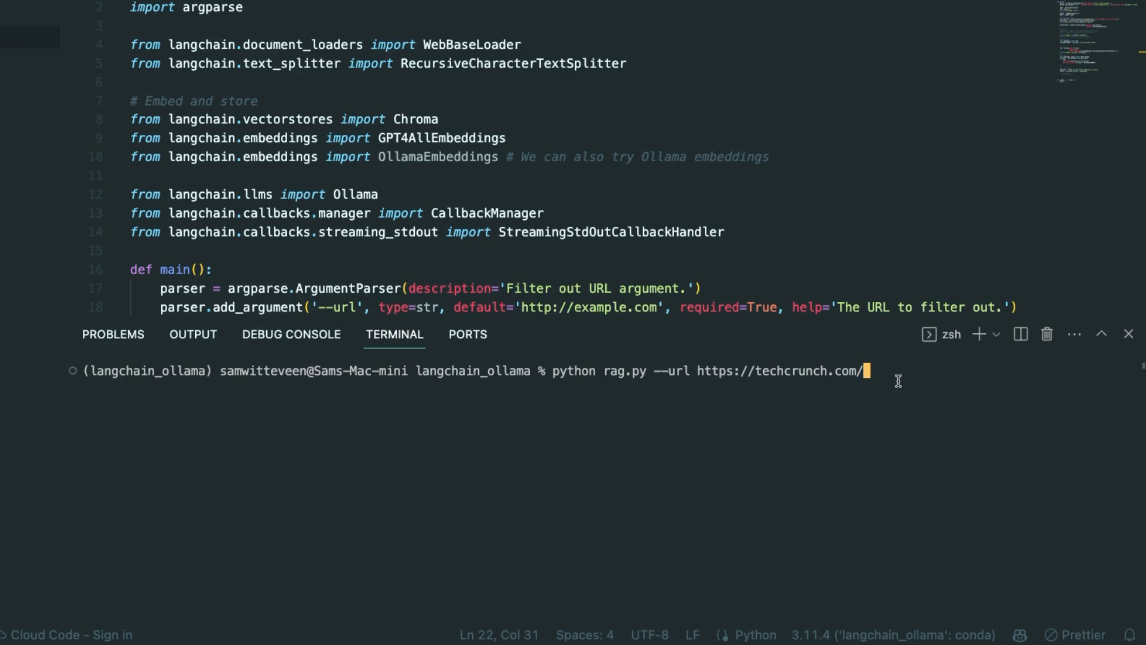
key(Return)
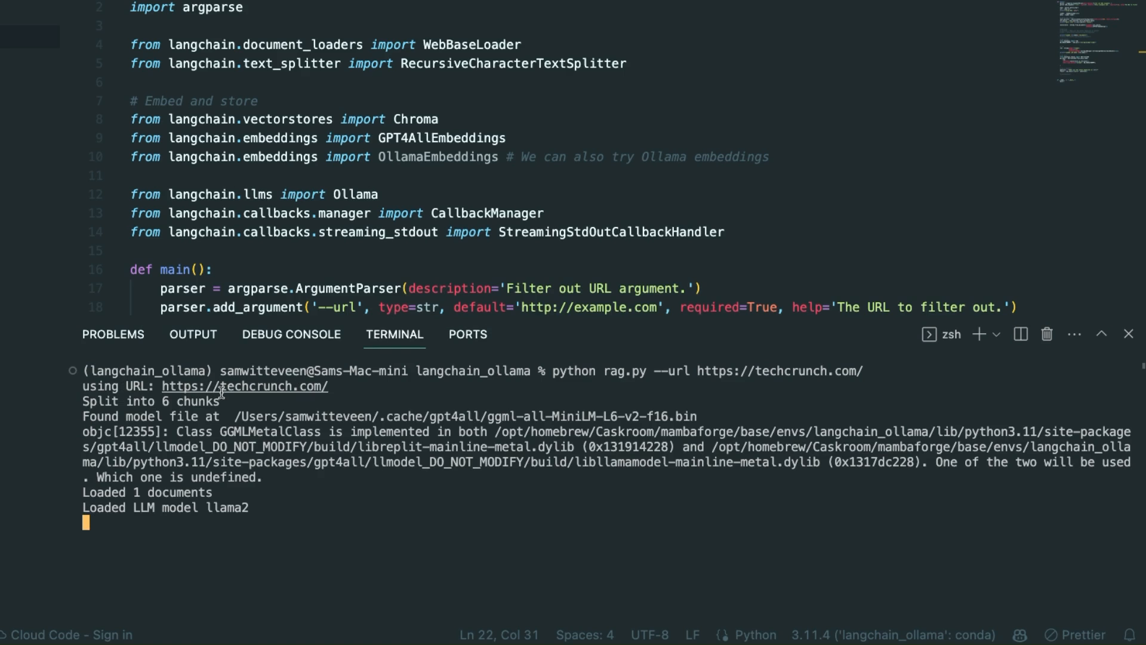
mouse_move(111, 504)
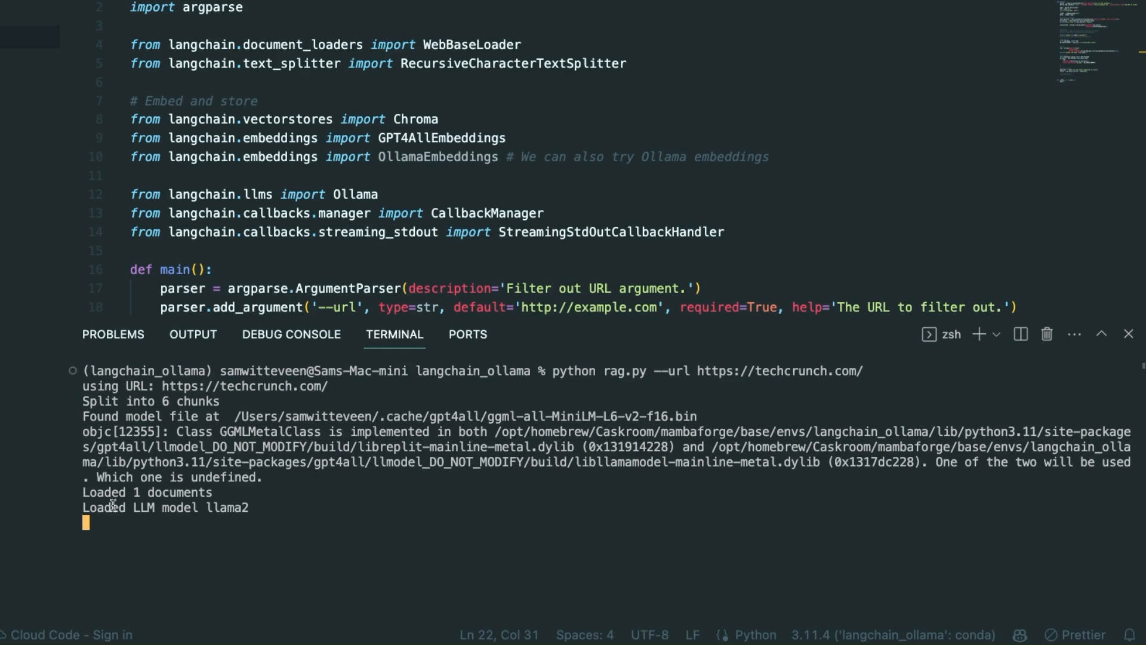
mouse_move(274, 489)
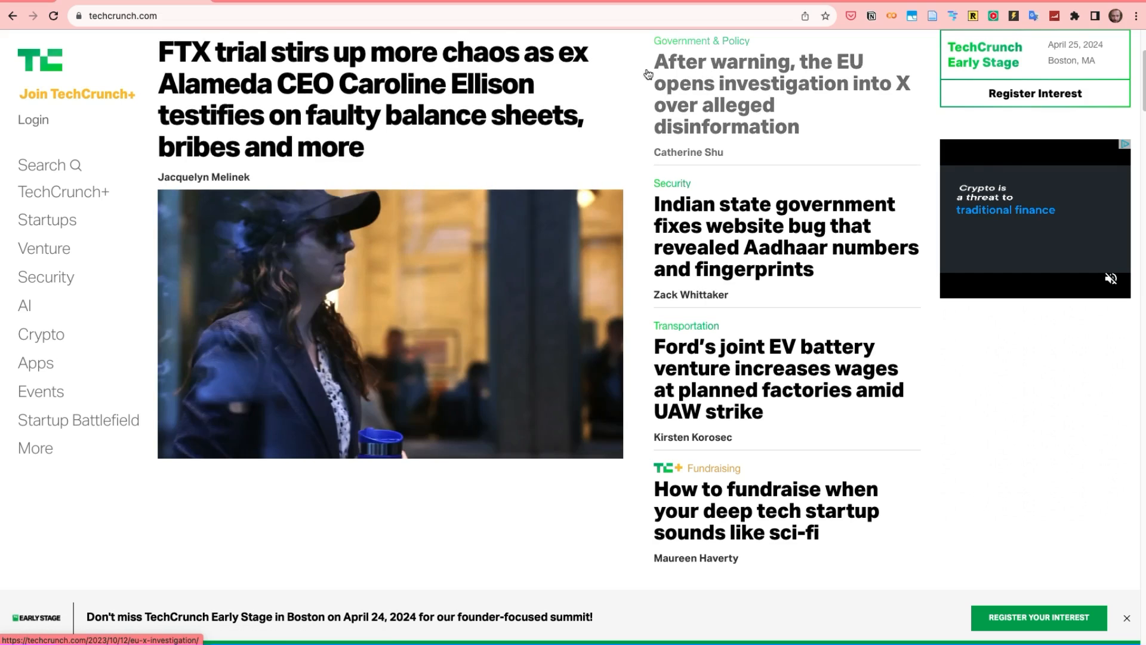
mouse_move(629, 221)
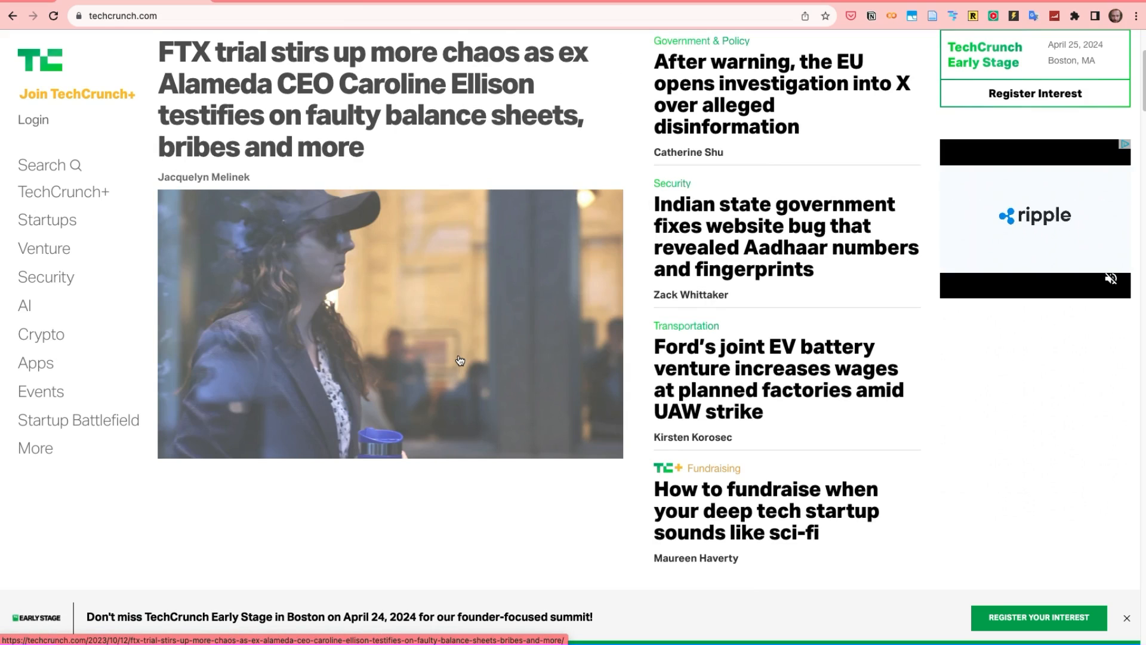
mouse_move(476, 366)
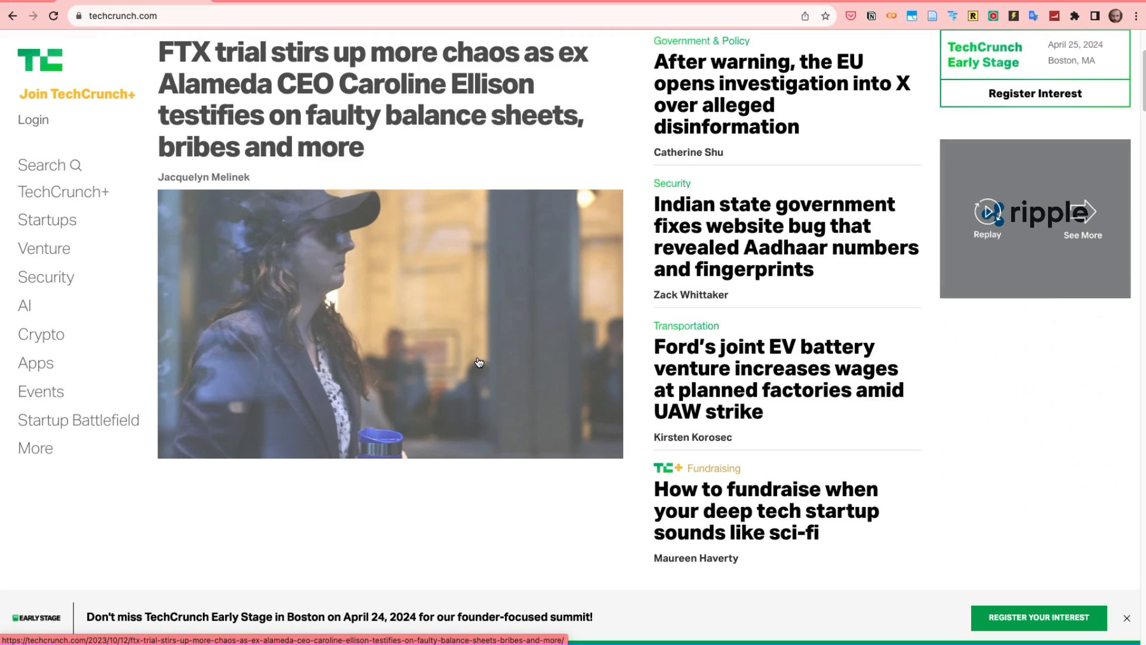
mouse_move(557, 440)
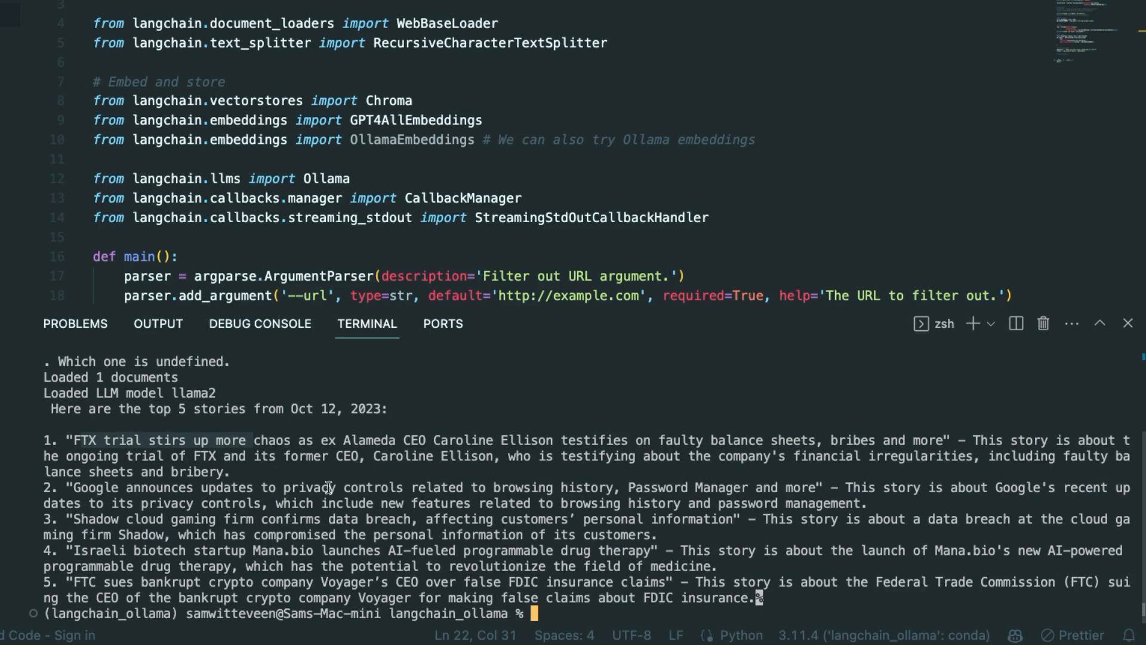
mouse_move(418, 238)
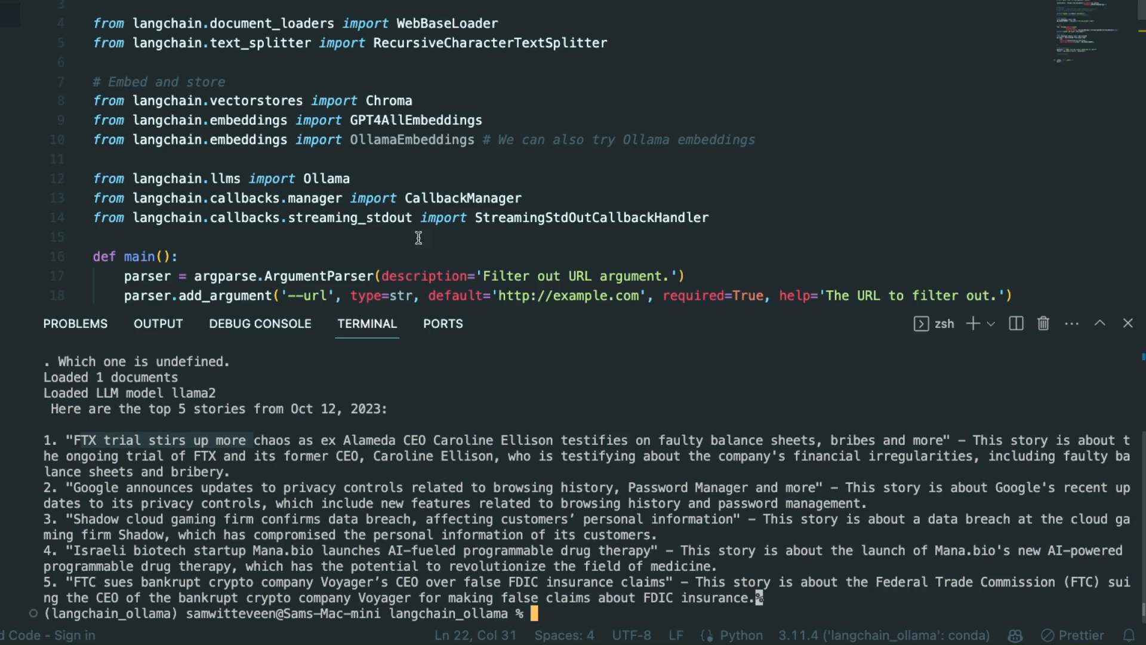
mouse_move(380, 417)
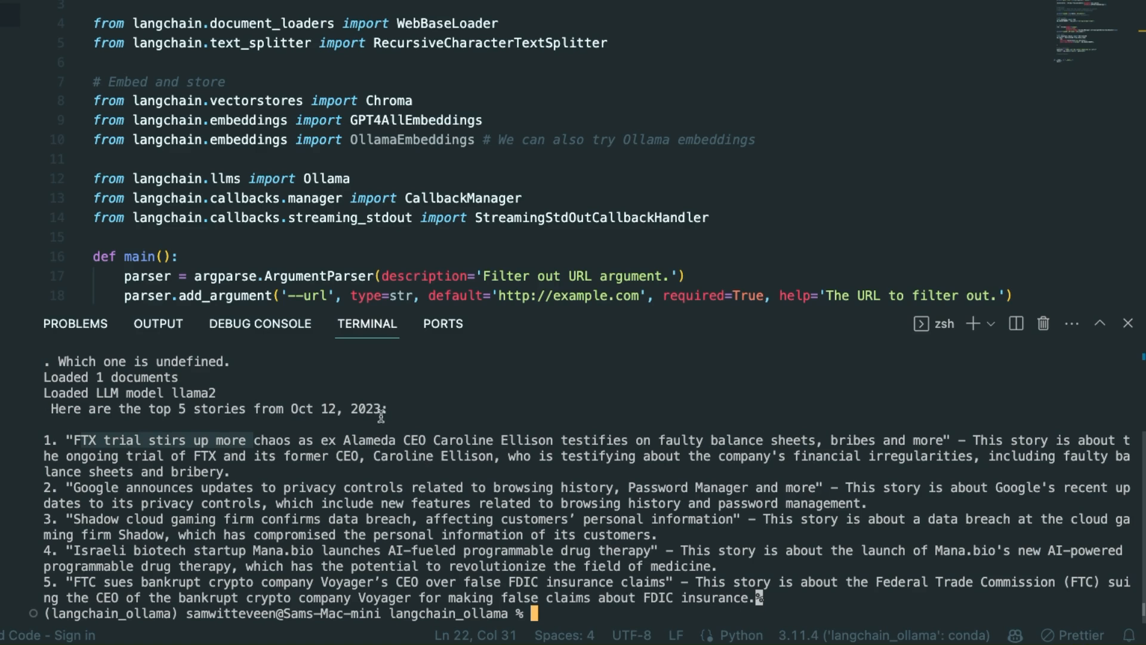
mouse_move(394, 421)
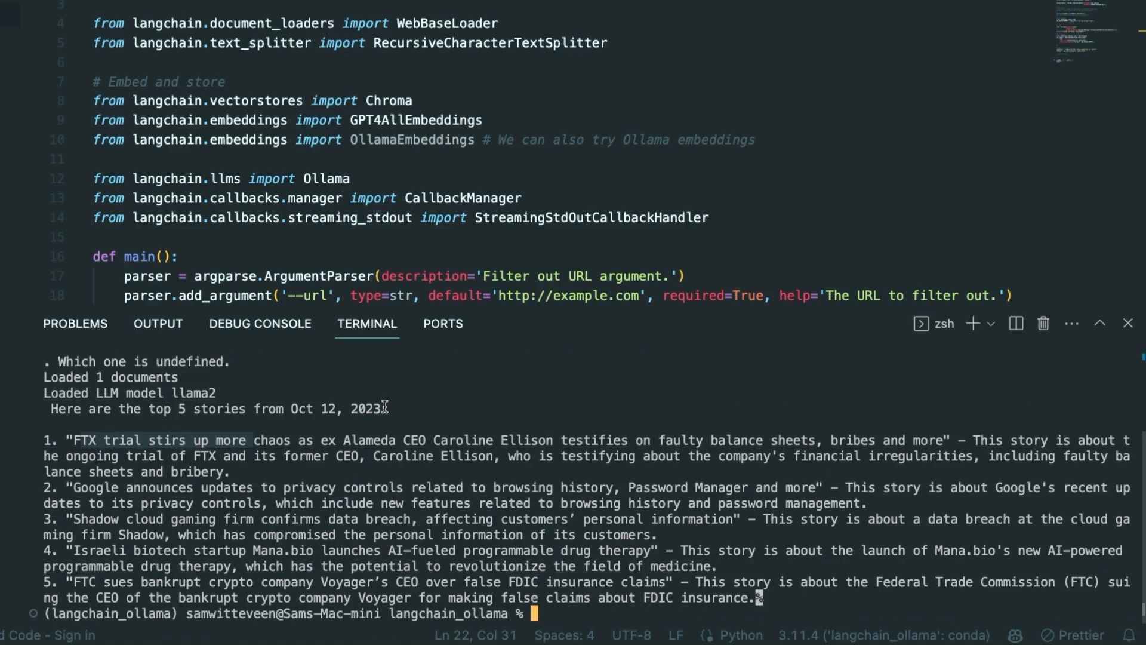
mouse_move(351, 217)
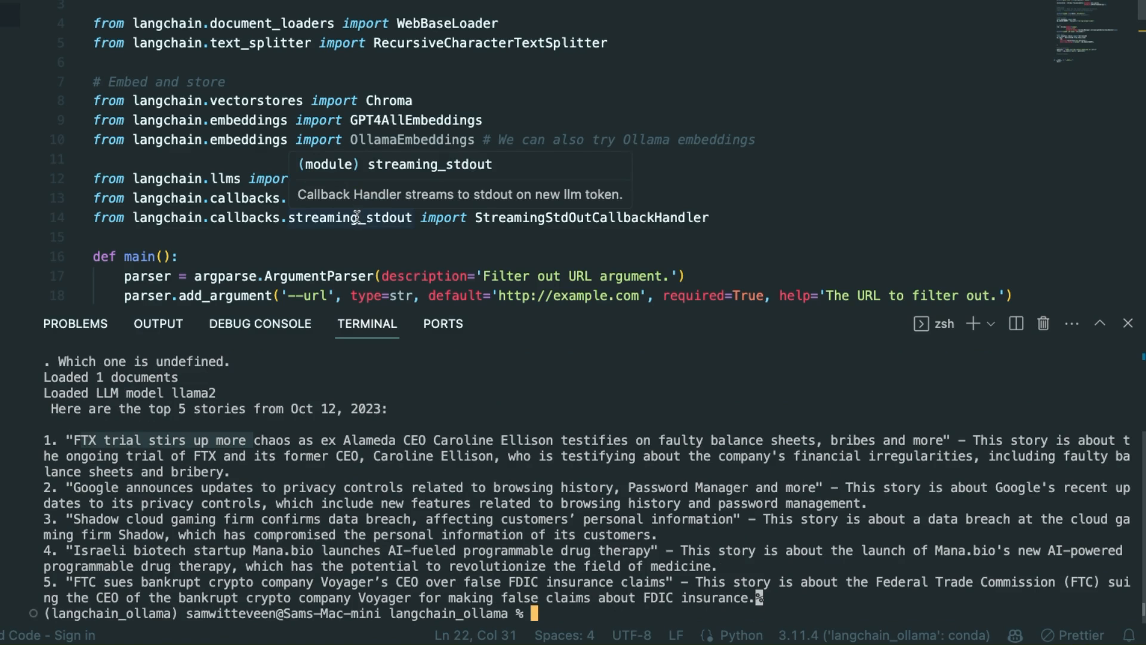